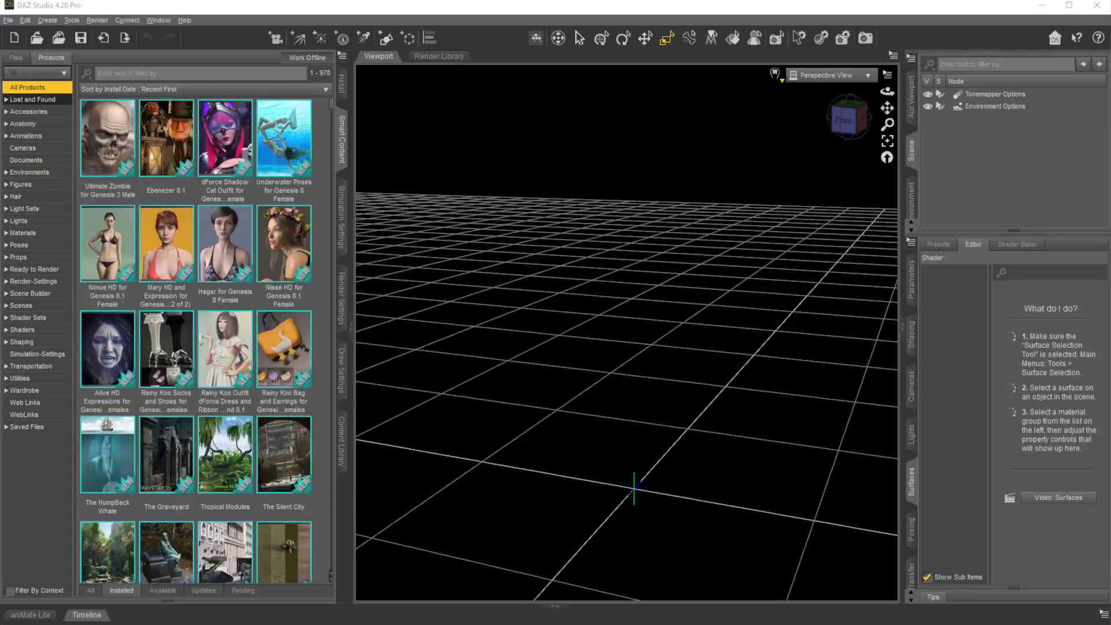
{"action": "mouse_move", "coordinate": [450, 284]}
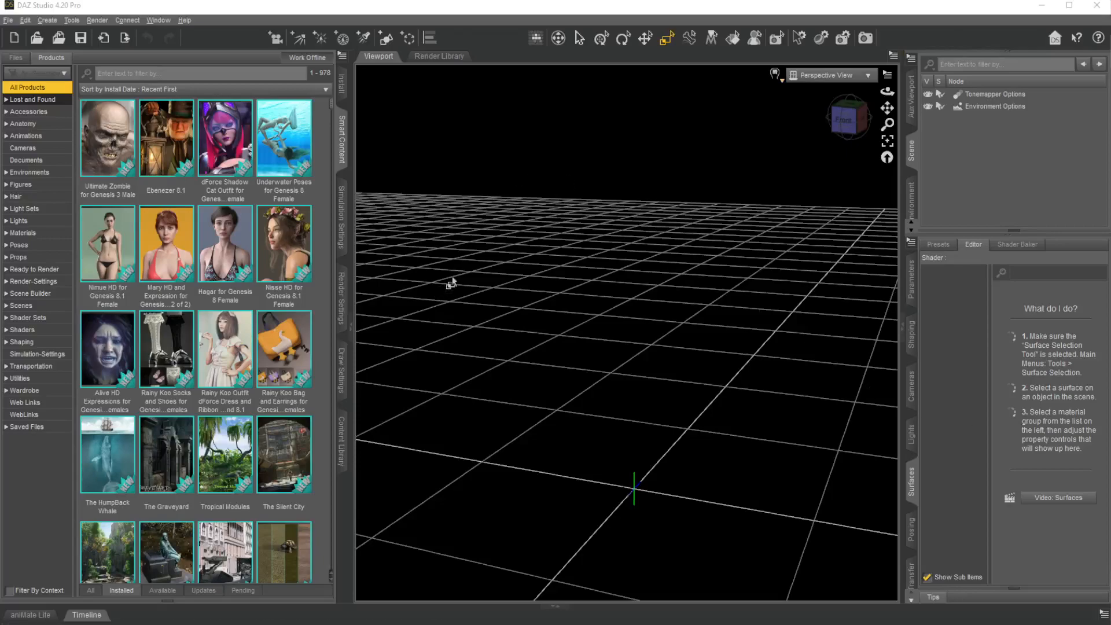
{"action": "mouse_move", "coordinate": [528, 204]}
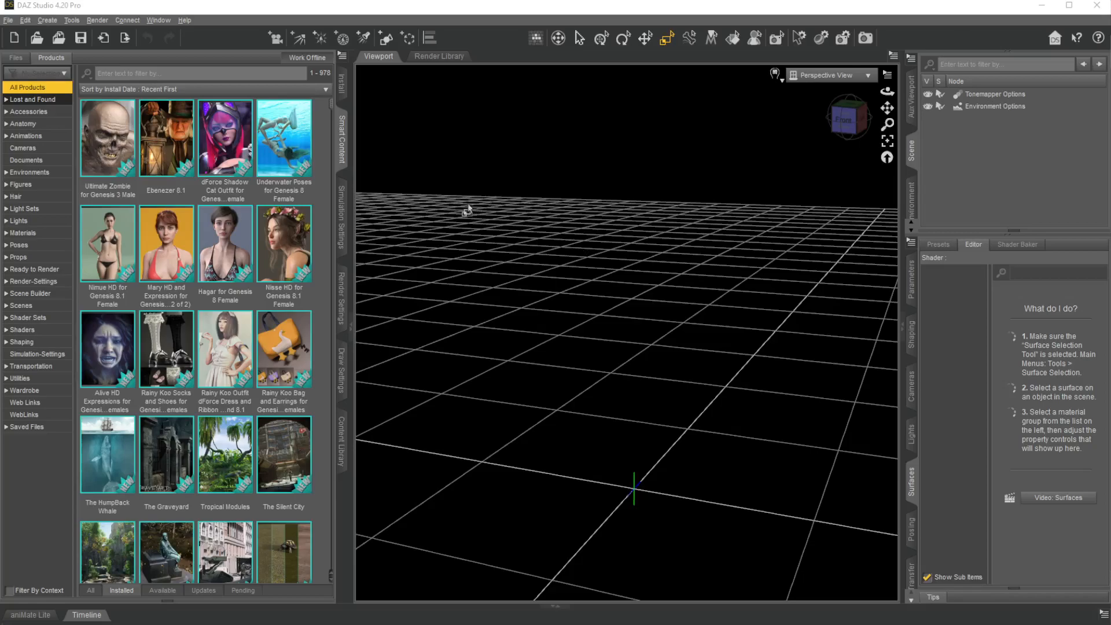
{"action": "mouse_move", "coordinate": [517, 288]}
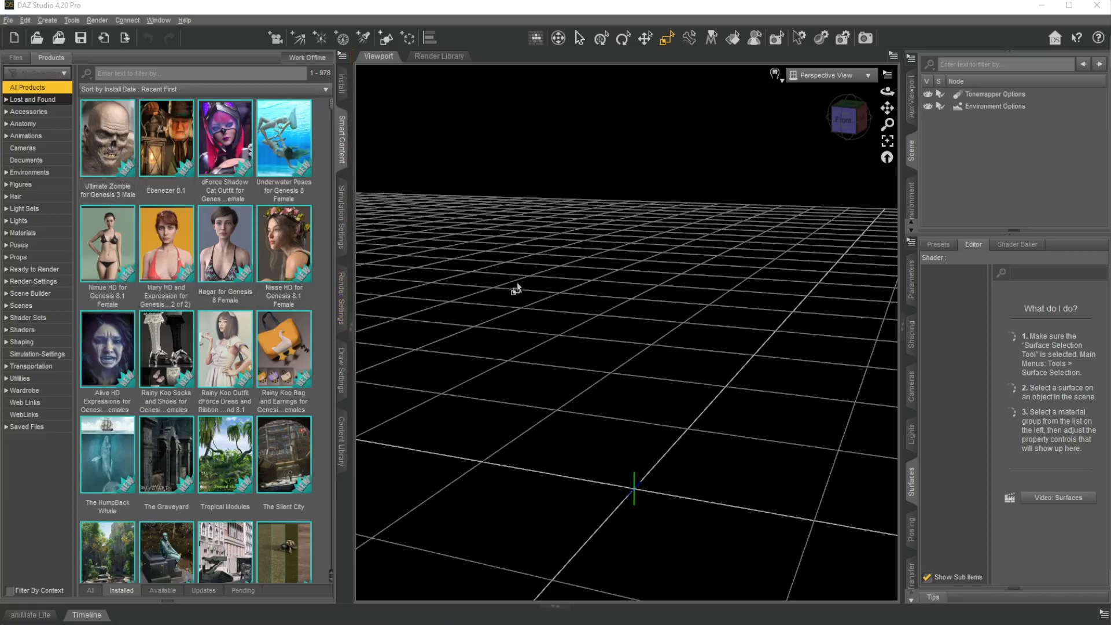
{"action": "mouse_move", "coordinate": [567, 216]}
{"action": "type", "text": "s"}
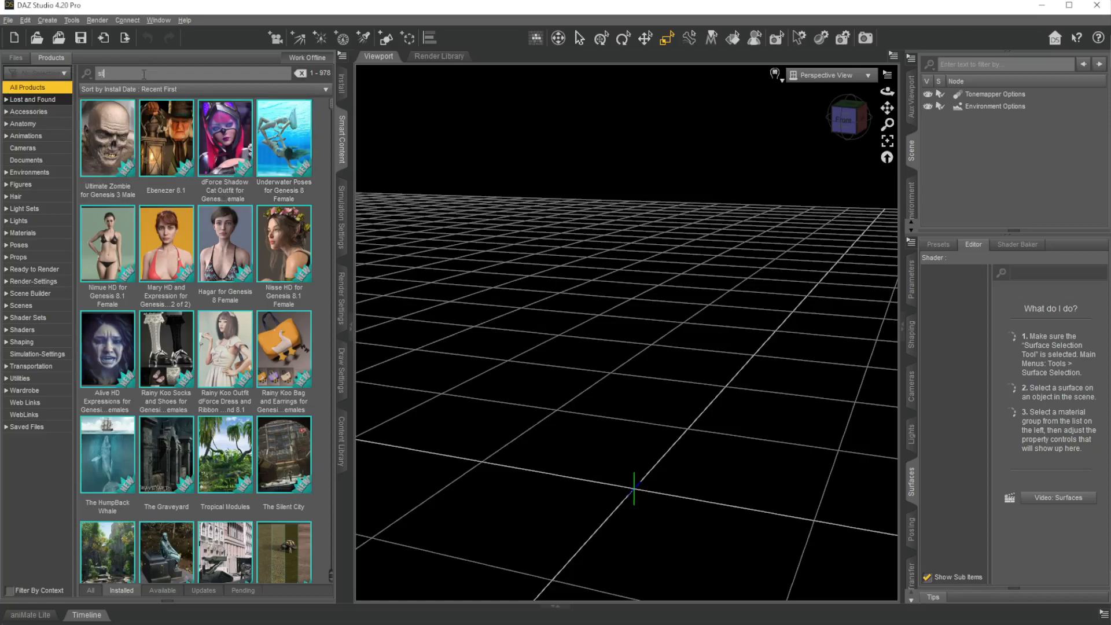
Find Genesis 8 Starter Essentials via the 'starter' filter and load its Genesis 8.1 Basic Female figure.
{"action": "type", "text": "tarter"}
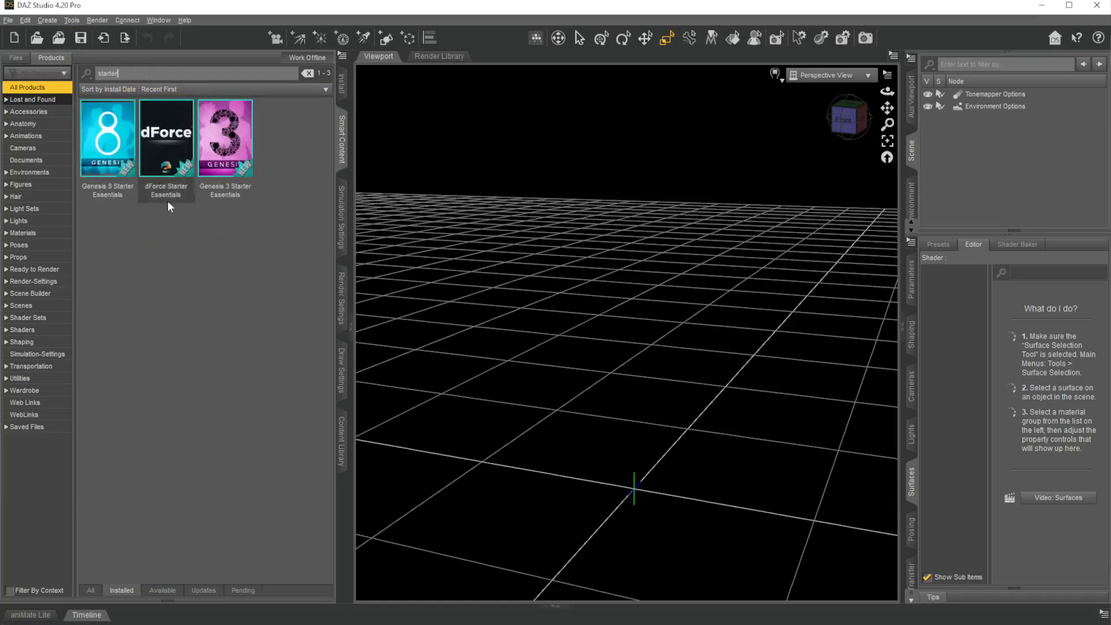
{"action": "double_click", "coordinate": [107, 137]}
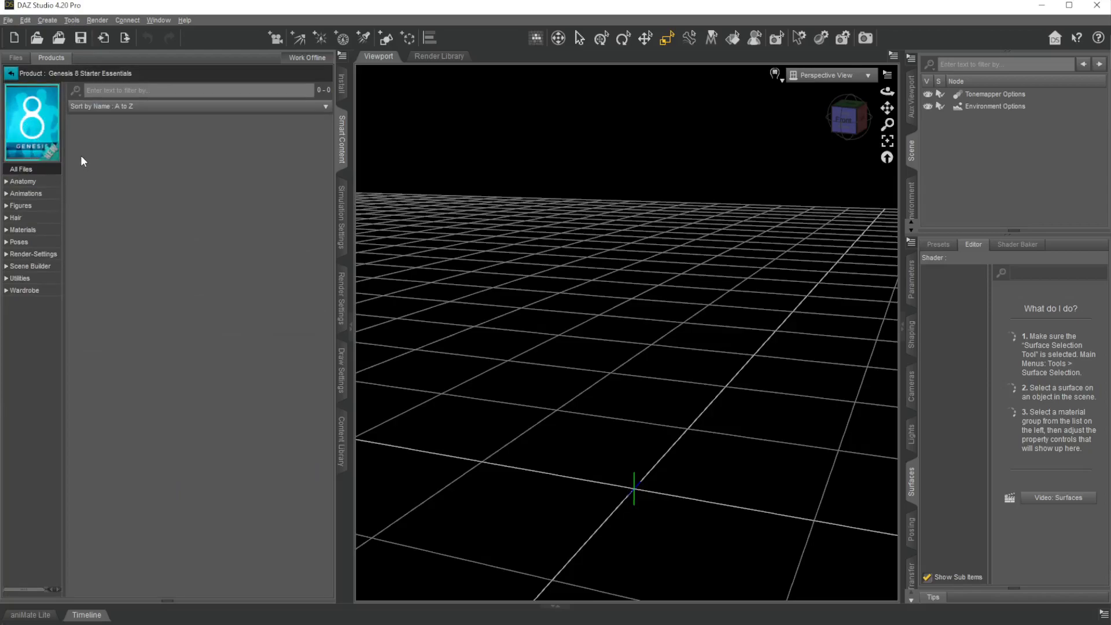
{"action": "mouse_move", "coordinate": [27, 197]}
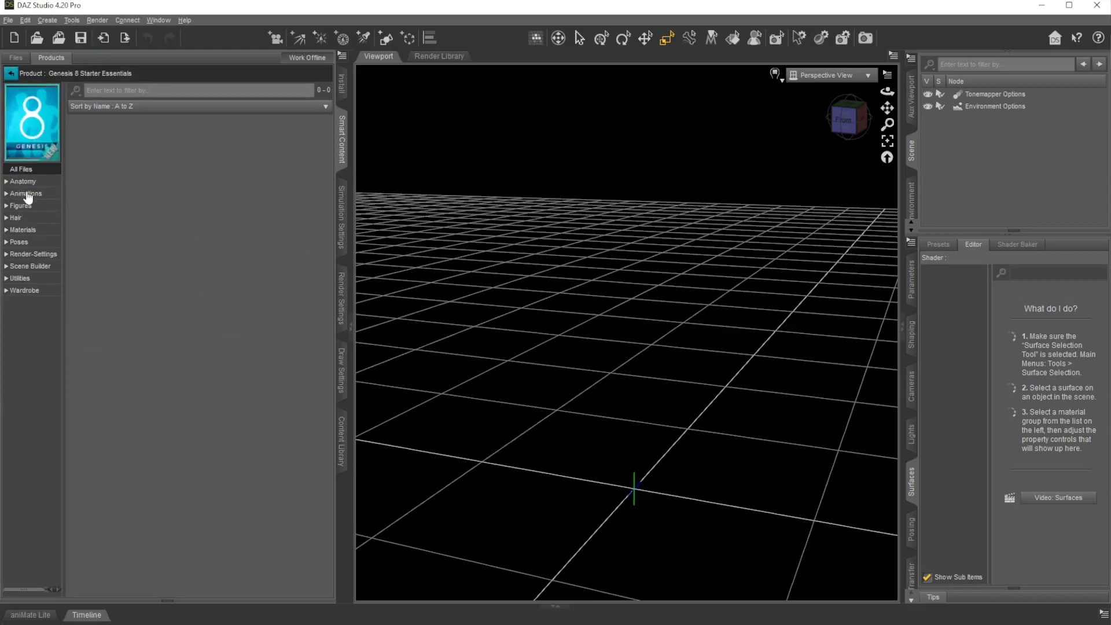
{"action": "left_click", "coordinate": [20, 206]}
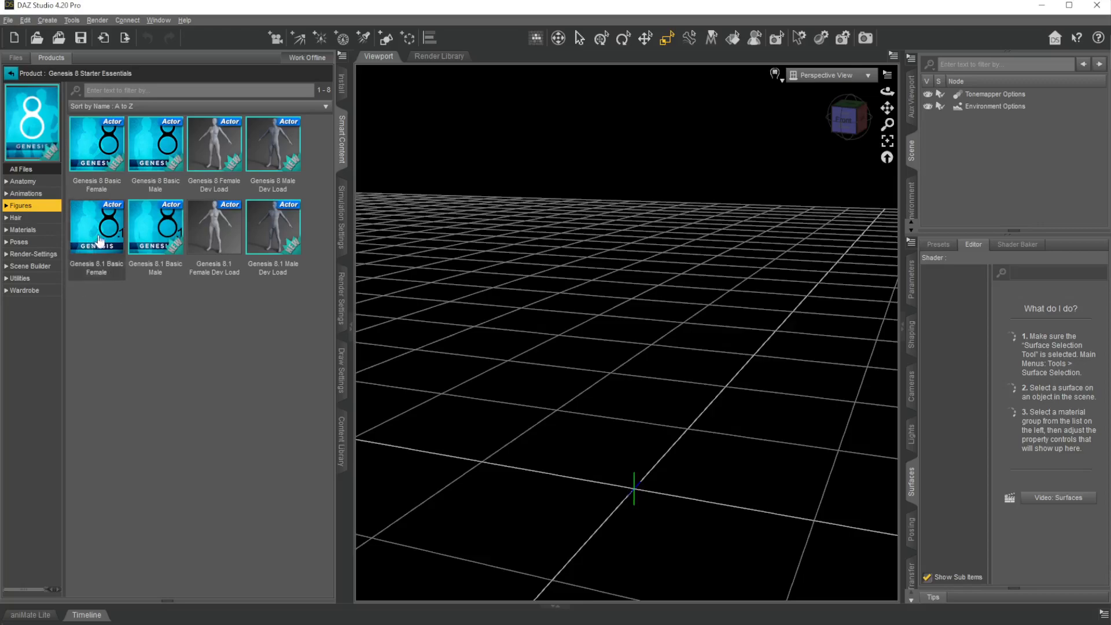
{"action": "double_click", "coordinate": [96, 226]}
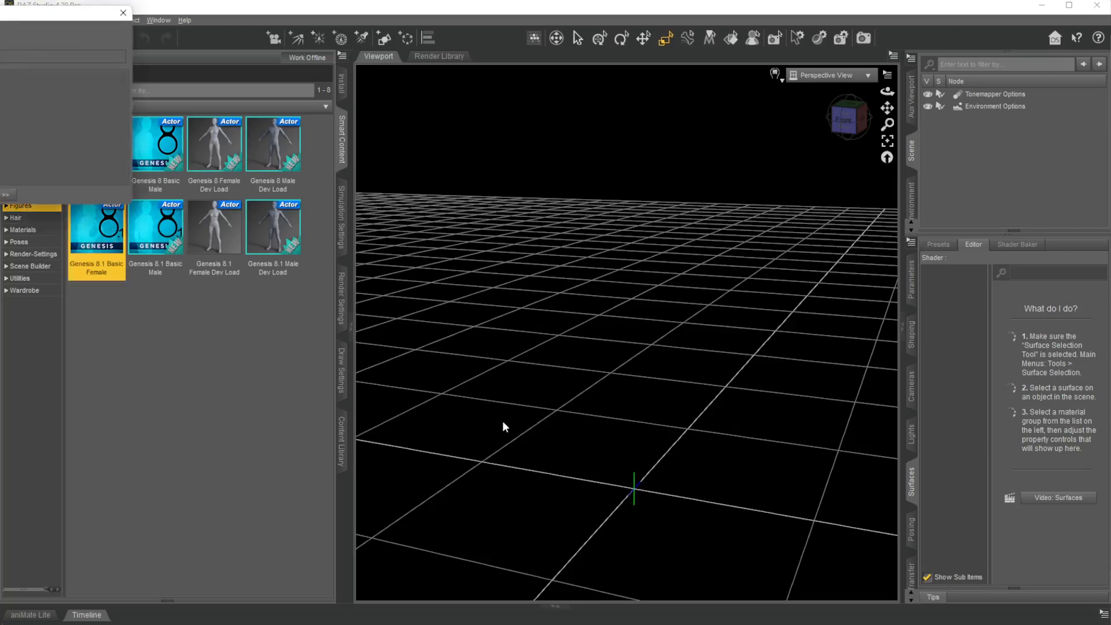
{"action": "double_click", "coordinate": [96, 227]}
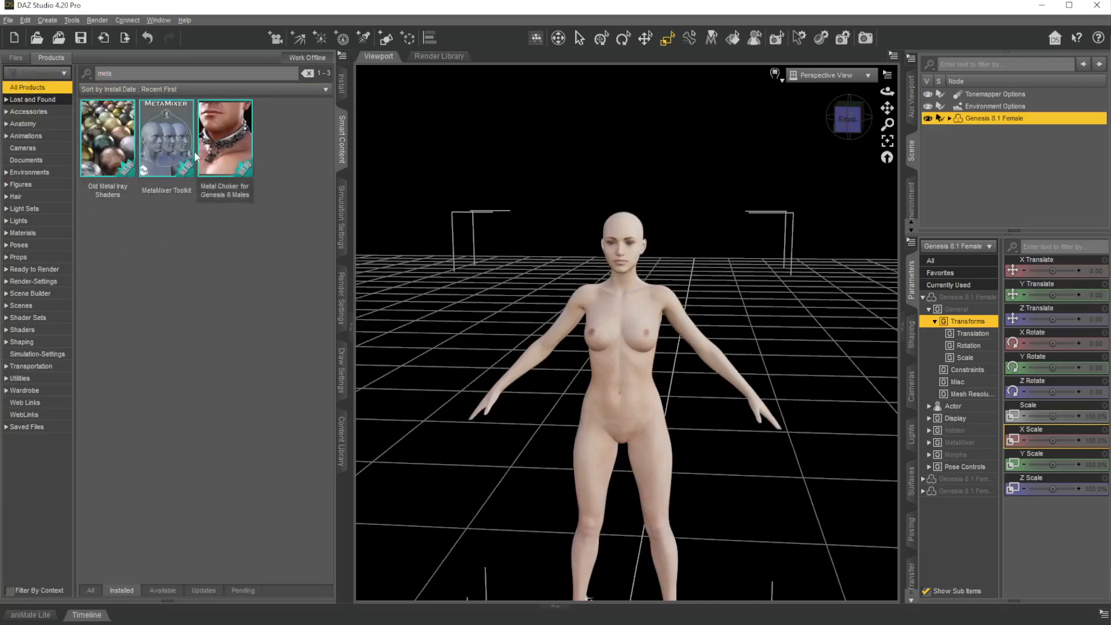
{"action": "mouse_move", "coordinate": [167, 138]}
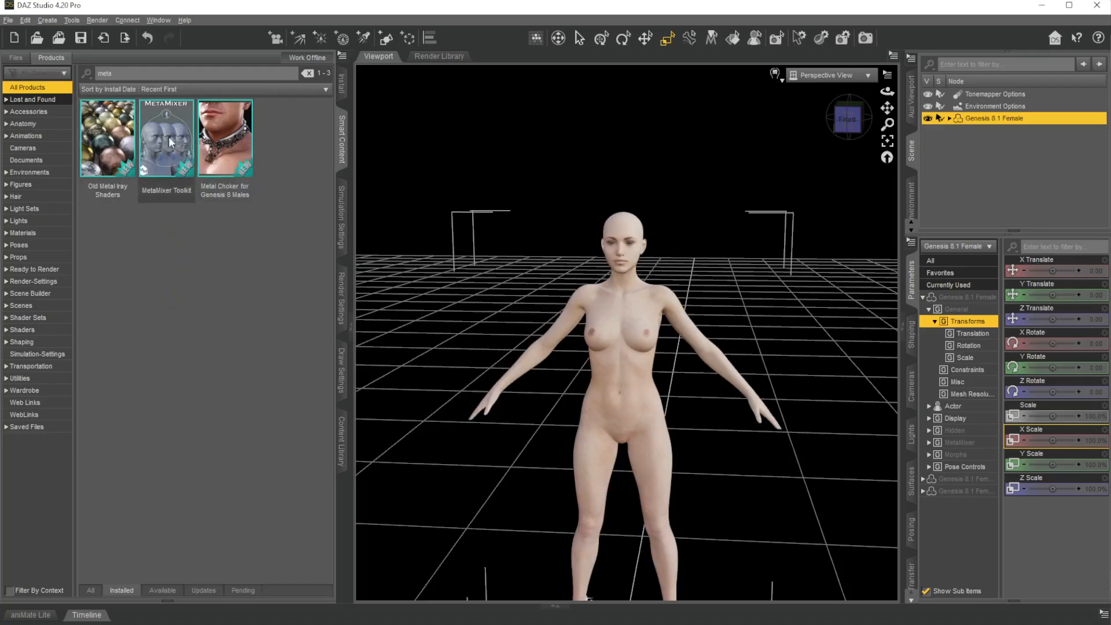
{"action": "mouse_move", "coordinate": [166, 138]}
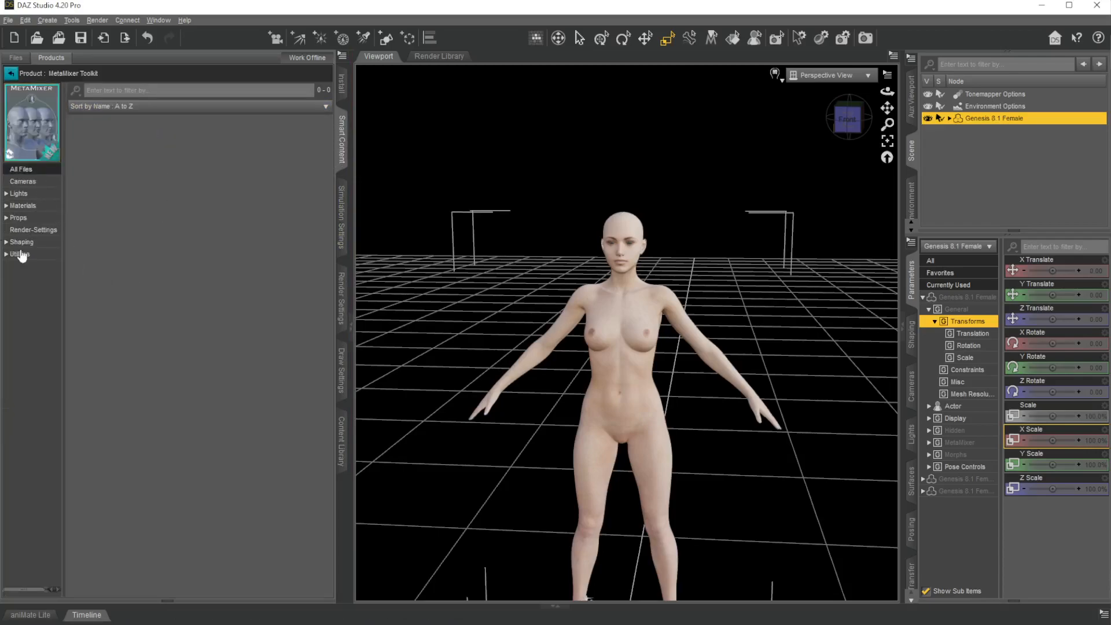
Show the MetaMixer Toolkit props and bring up the viewport camera list.
{"action": "left_click", "coordinate": [18, 217]}
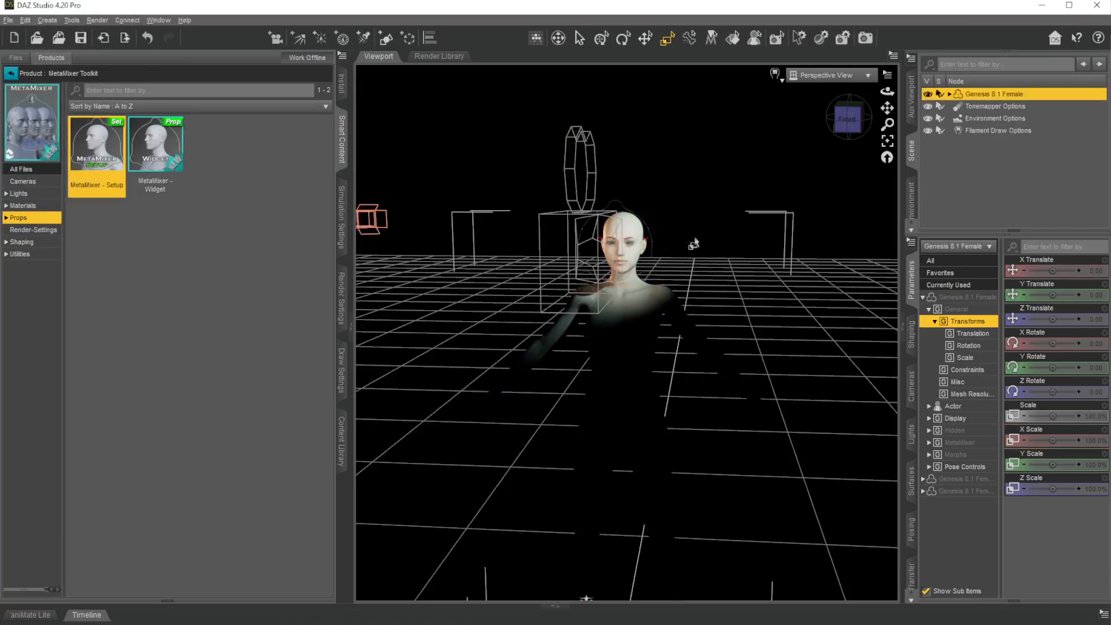
{"action": "left_click", "coordinate": [829, 75]}
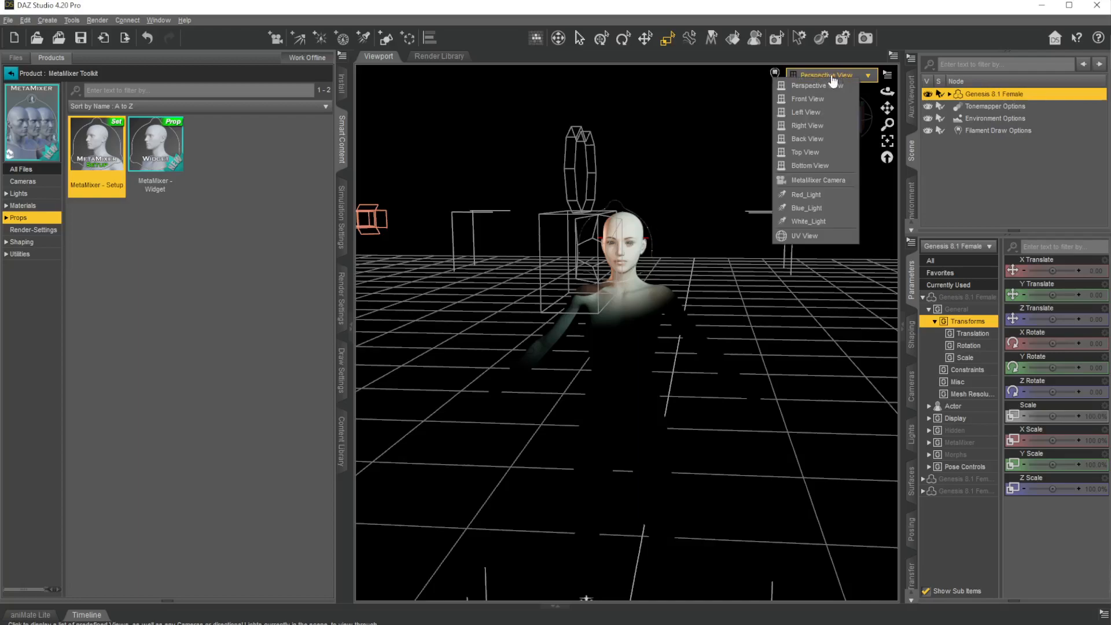
Look through the MetaMixer Camera and list the toolkit's Shaping widget presets.
{"action": "left_click", "coordinate": [818, 179]}
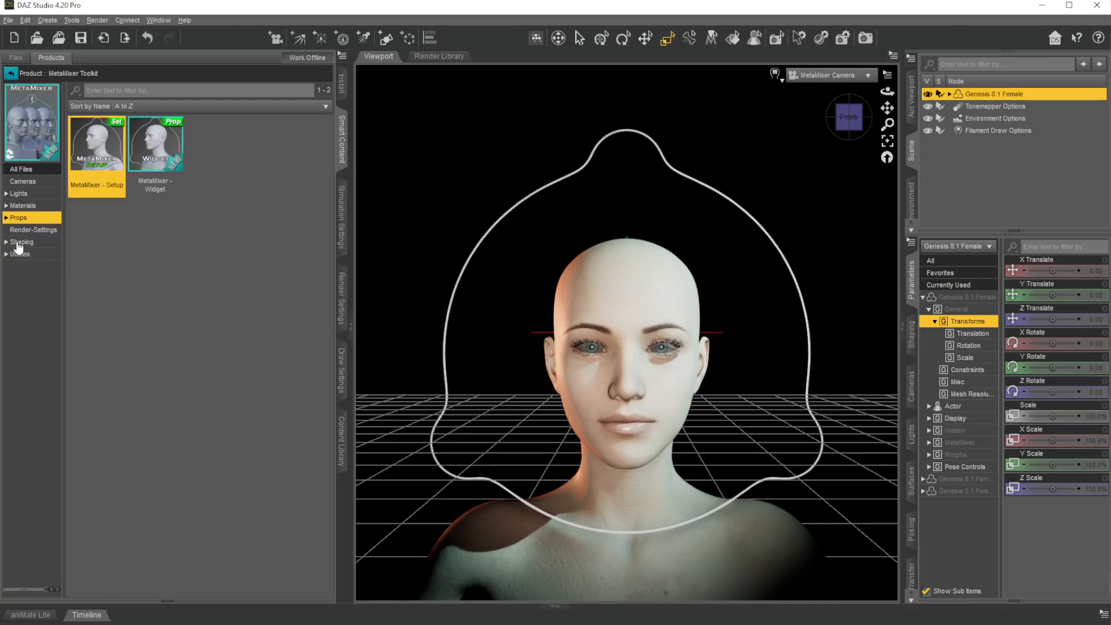
{"action": "left_click", "coordinate": [22, 242]}
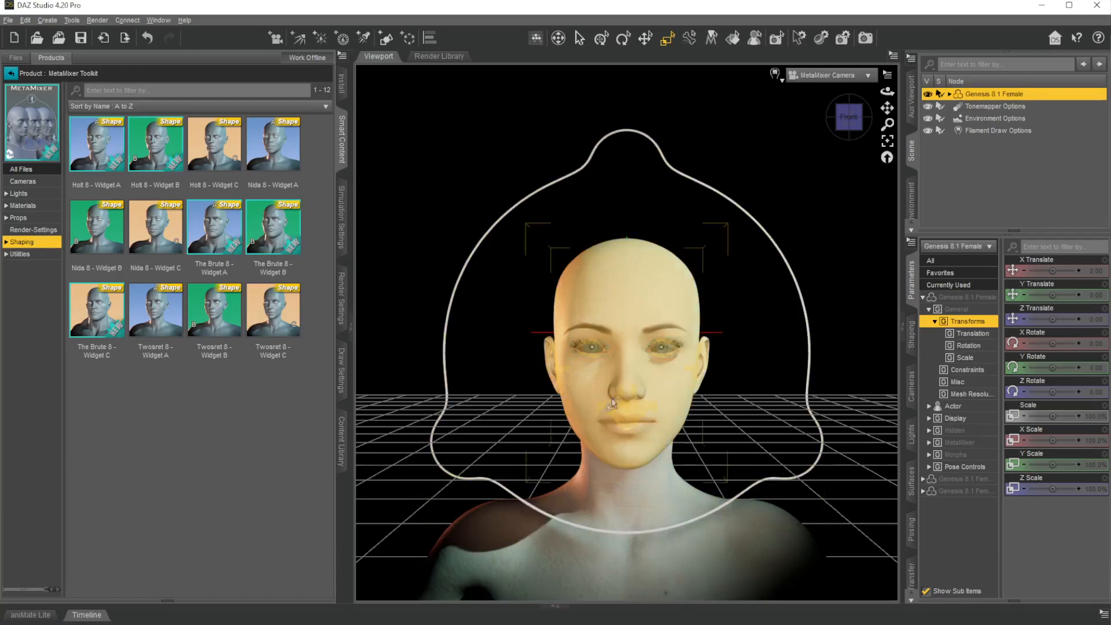
{"action": "mouse_move", "coordinate": [639, 384]}
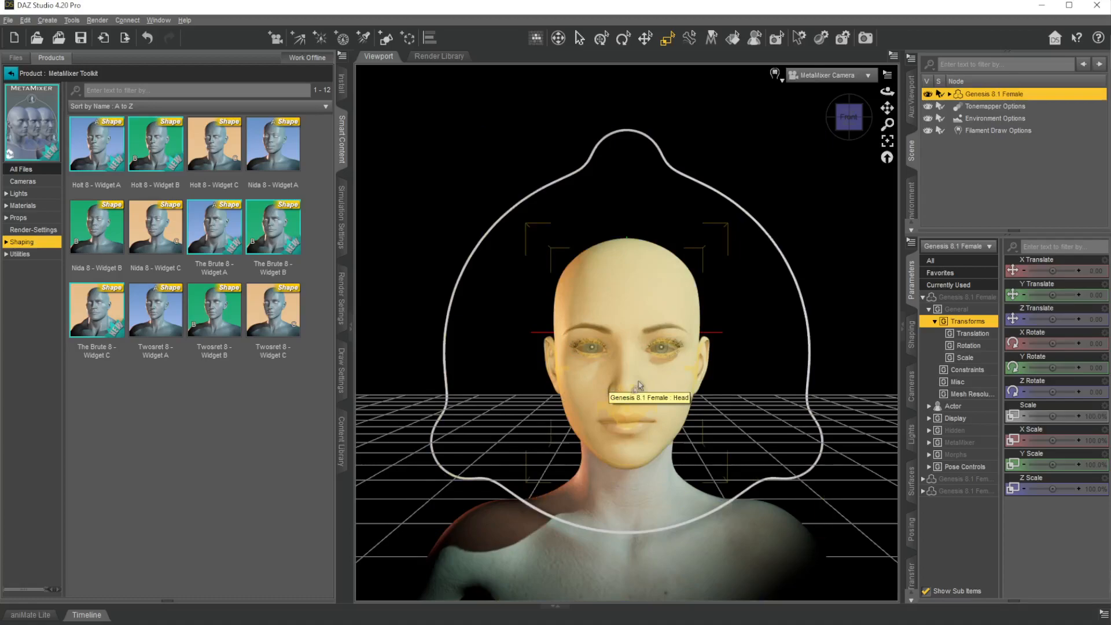
{"action": "mouse_move", "coordinate": [631, 392]}
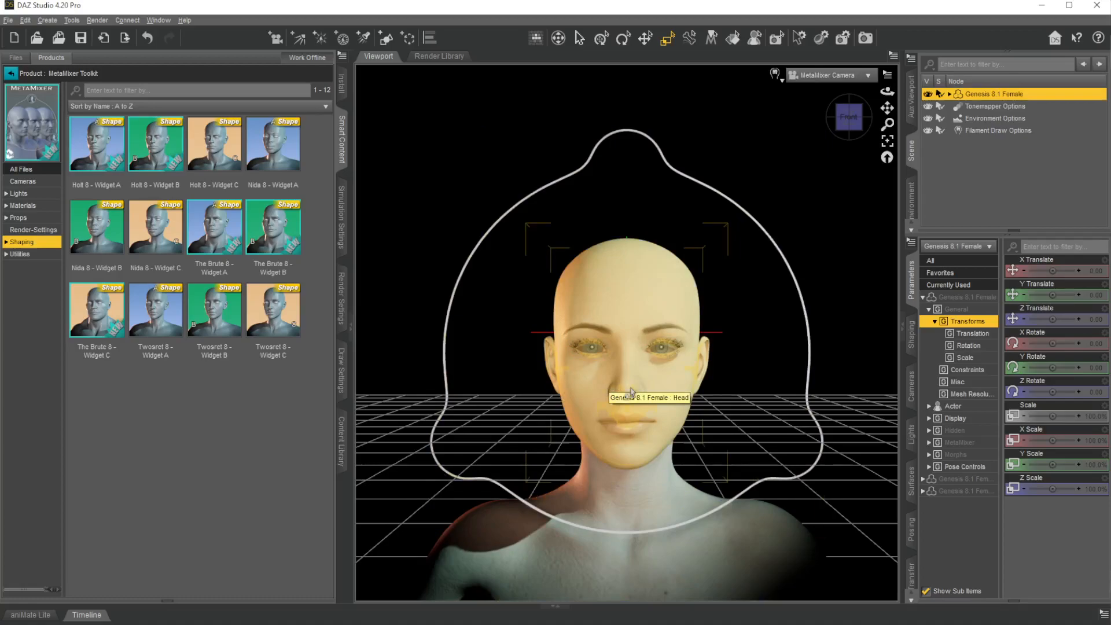
{"action": "mouse_move", "coordinate": [580, 388]}
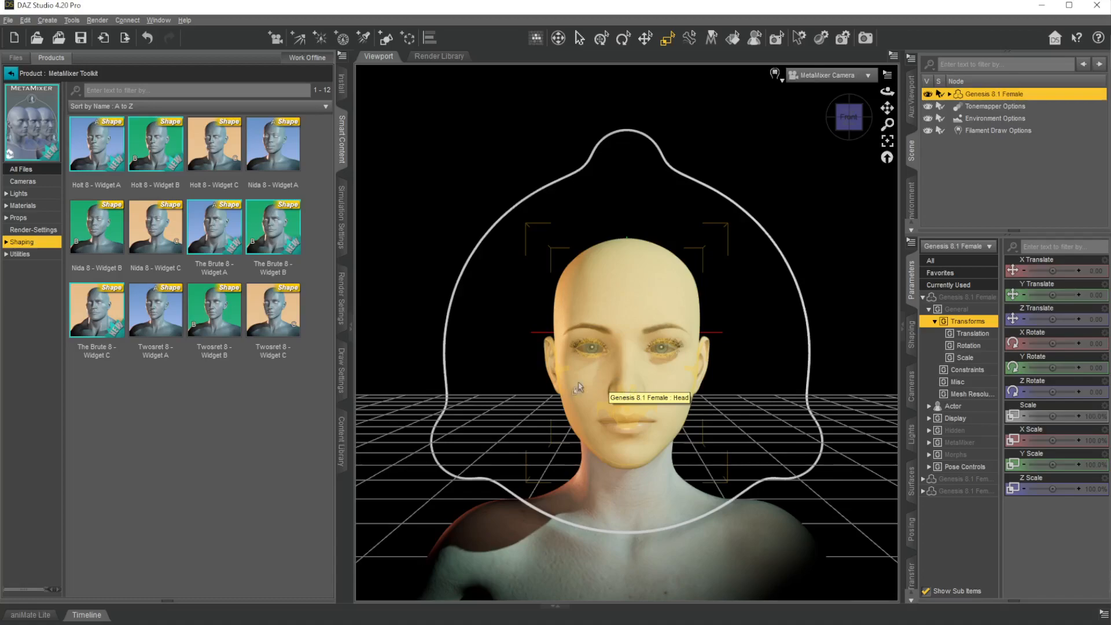
{"action": "mouse_move", "coordinate": [623, 331]}
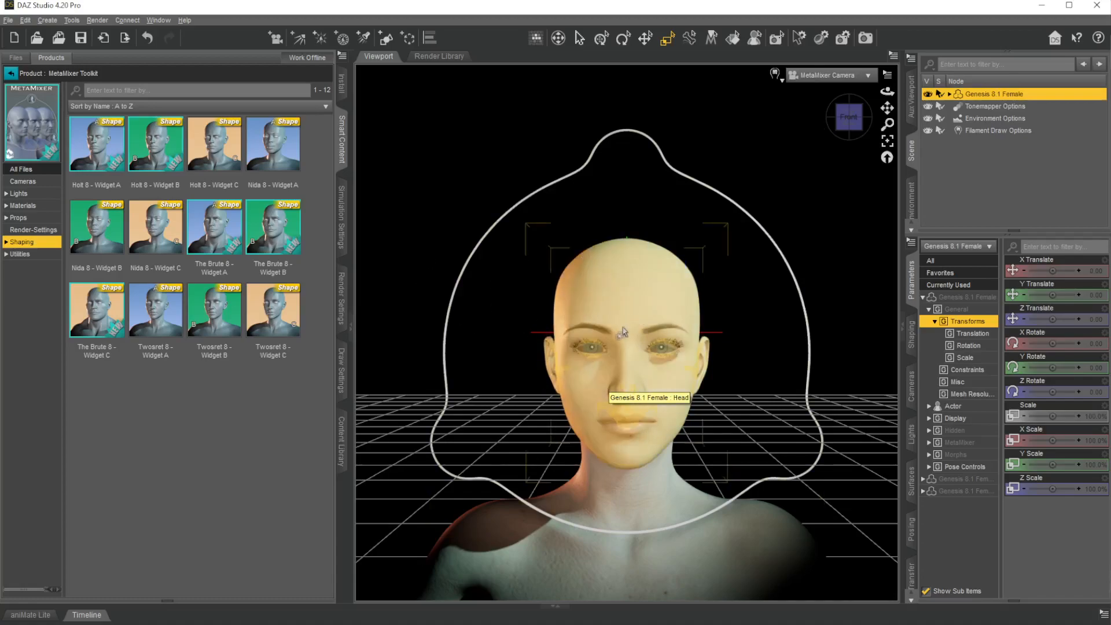
{"action": "mouse_move", "coordinate": [776, 324]}
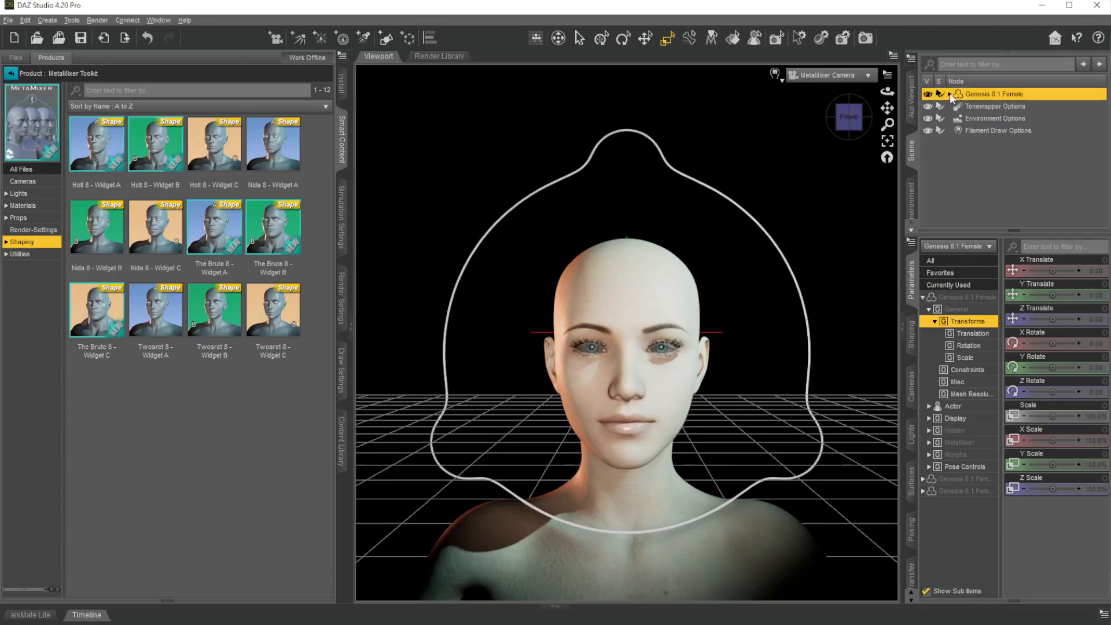
Expand Genesis 8.1 Female and the MetaMixer Camera node to expose the MetaMixer Widget Root.
{"action": "left_click", "coordinate": [948, 93]}
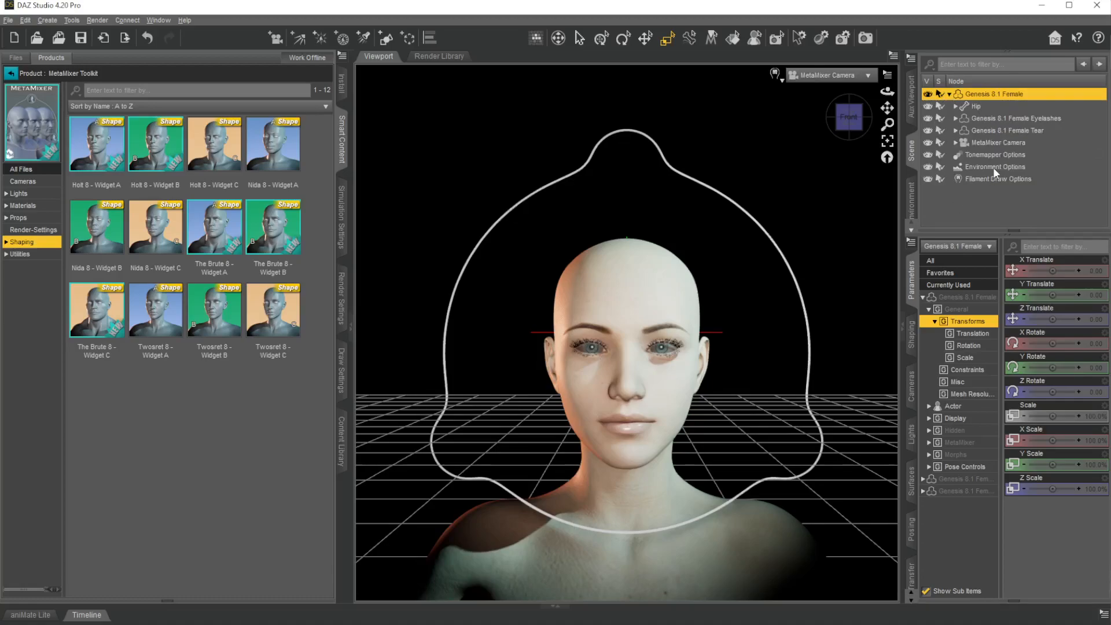
{"action": "left_click", "coordinate": [996, 142]}
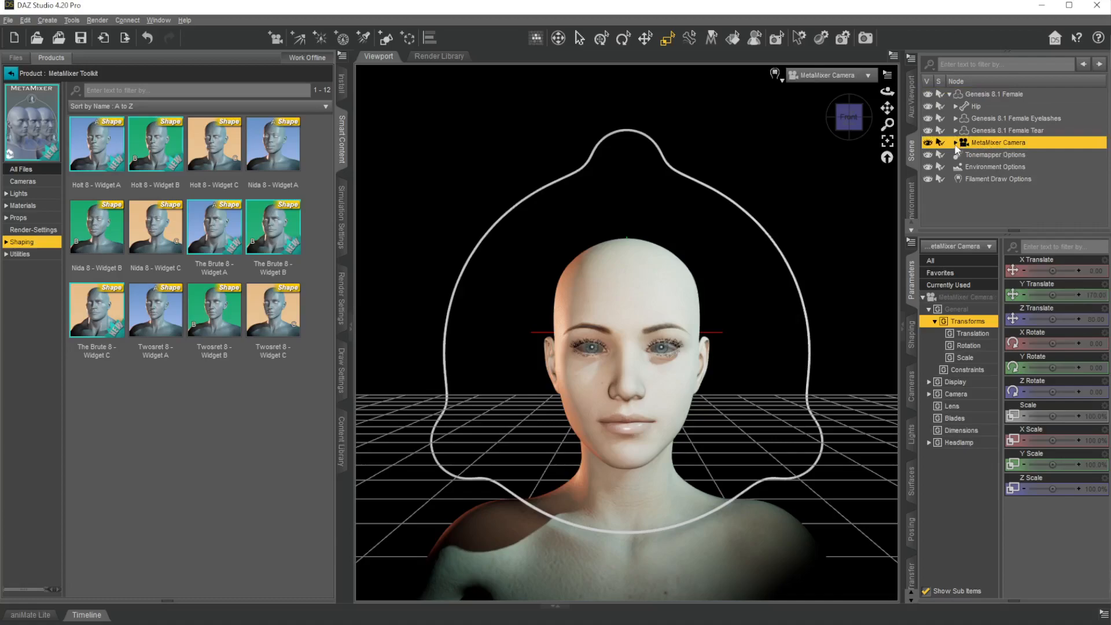
{"action": "left_click", "coordinate": [953, 142]}
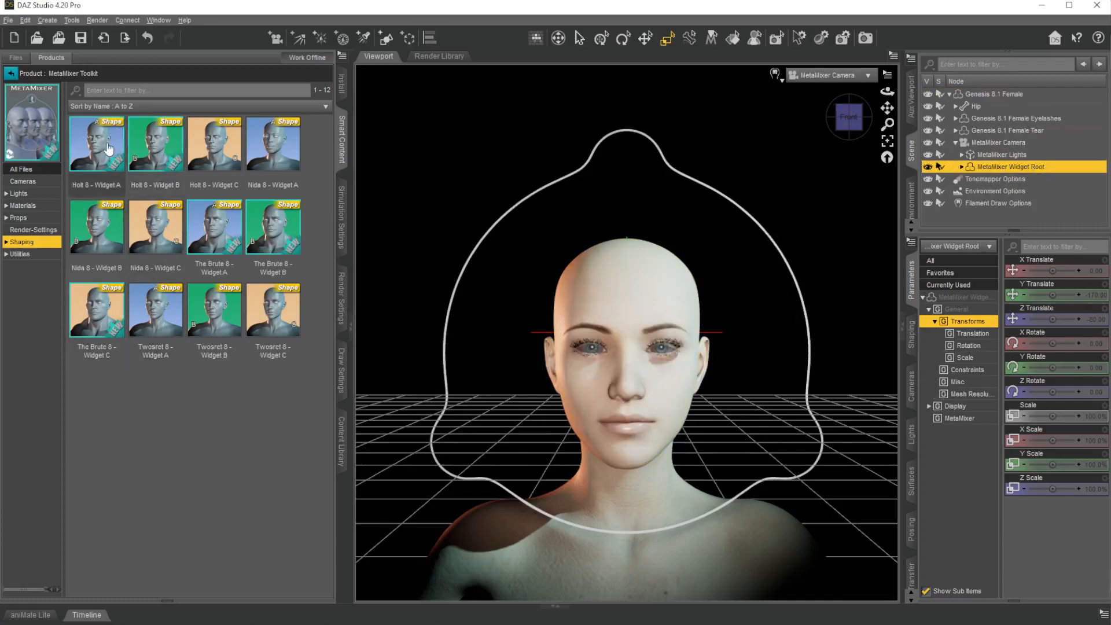
{"action": "mouse_move", "coordinate": [124, 231]}
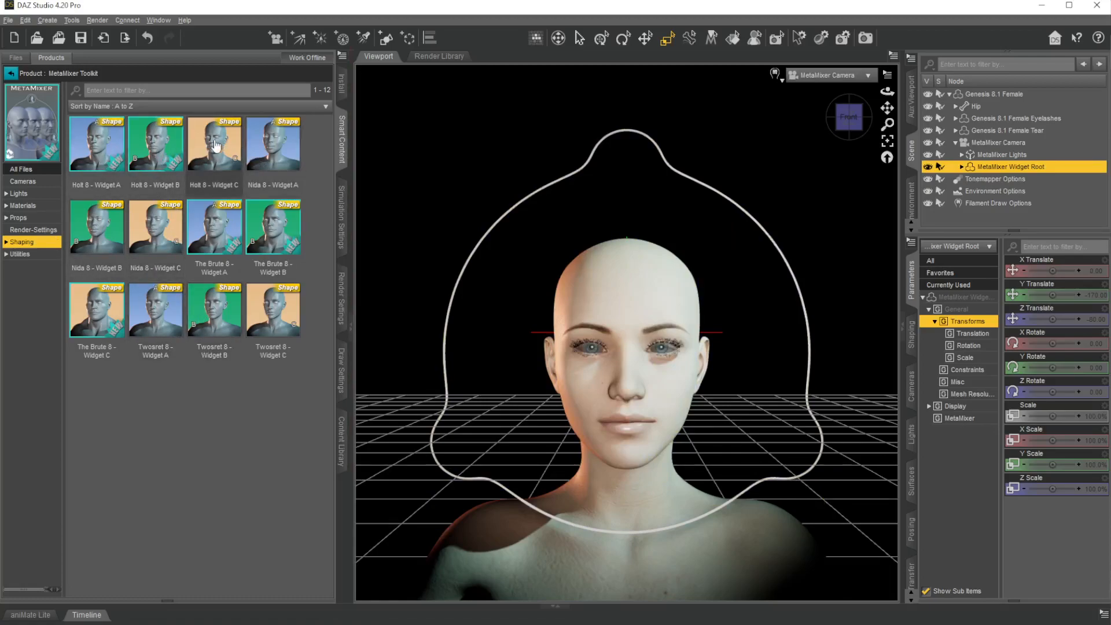
{"action": "mouse_move", "coordinate": [103, 241]}
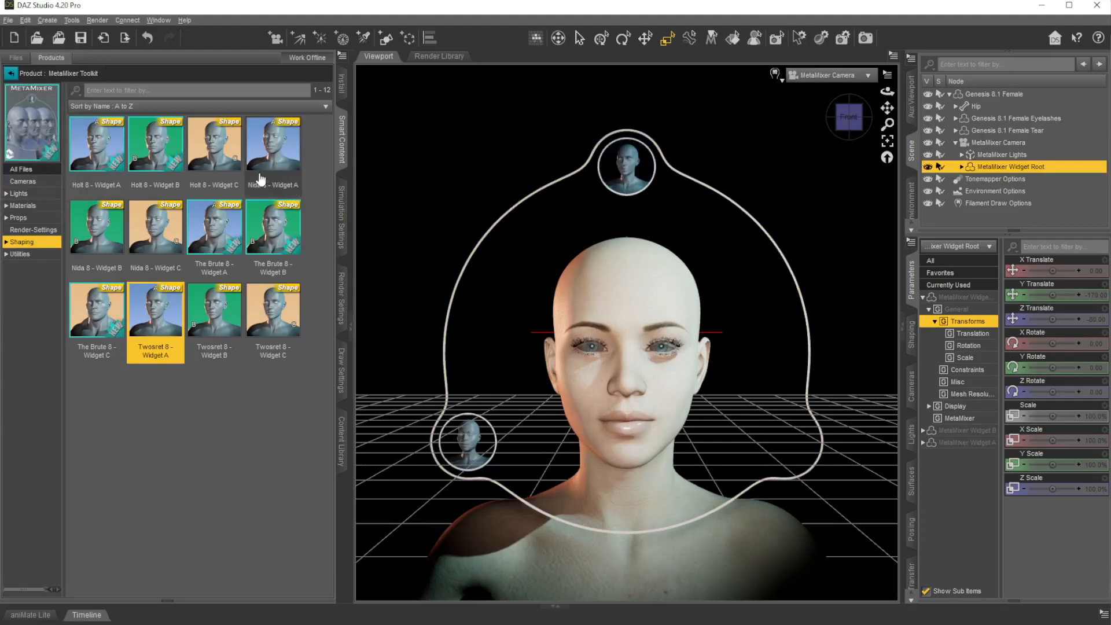
{"action": "mouse_move", "coordinate": [154, 241]}
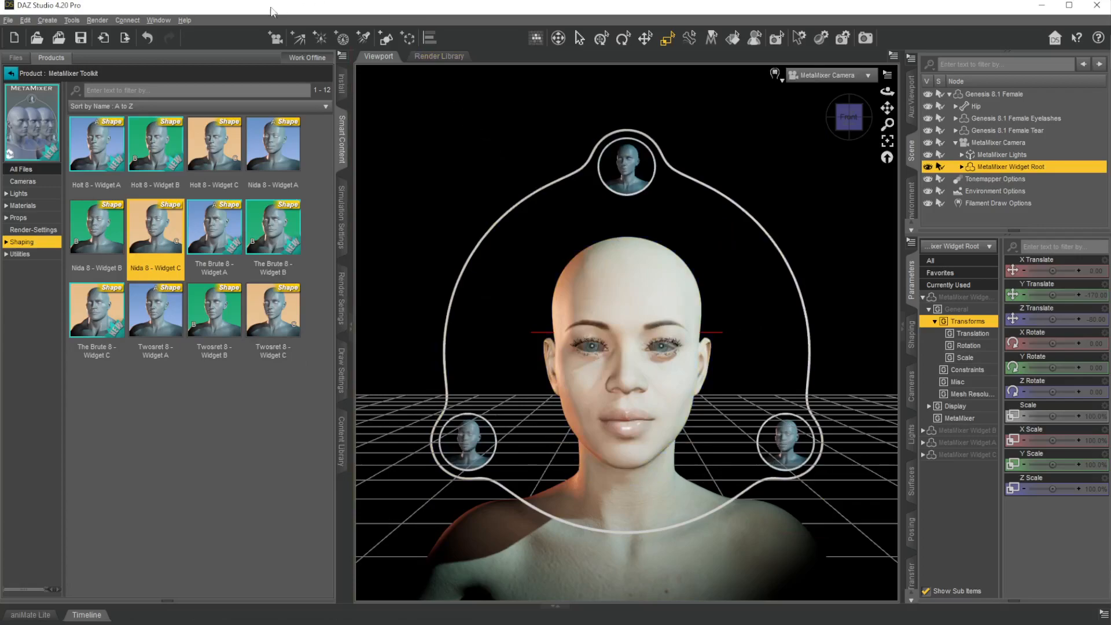
Show the PowerPose pane from the Window panes menu.
{"action": "left_click", "coordinate": [159, 20]}
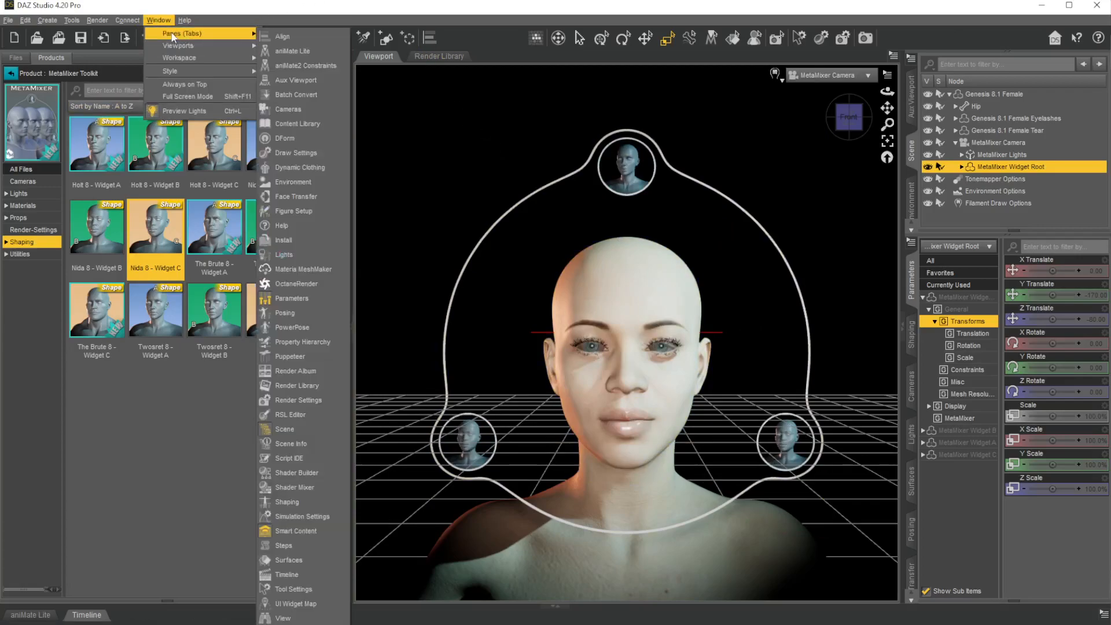
{"action": "mouse_move", "coordinate": [291, 327]}
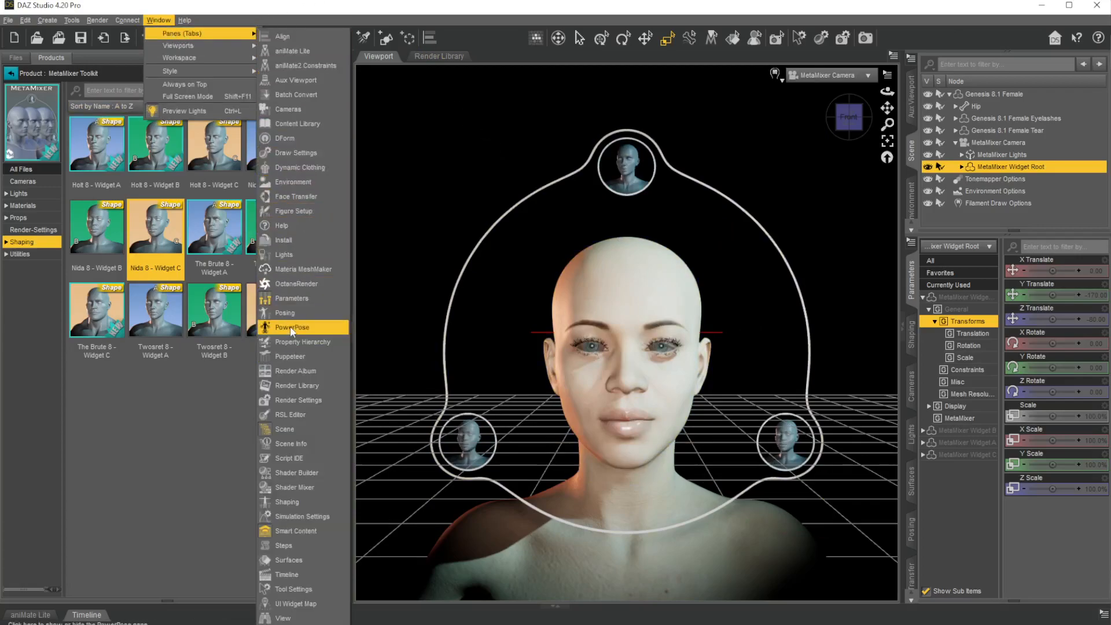
{"action": "left_click", "coordinate": [291, 327]}
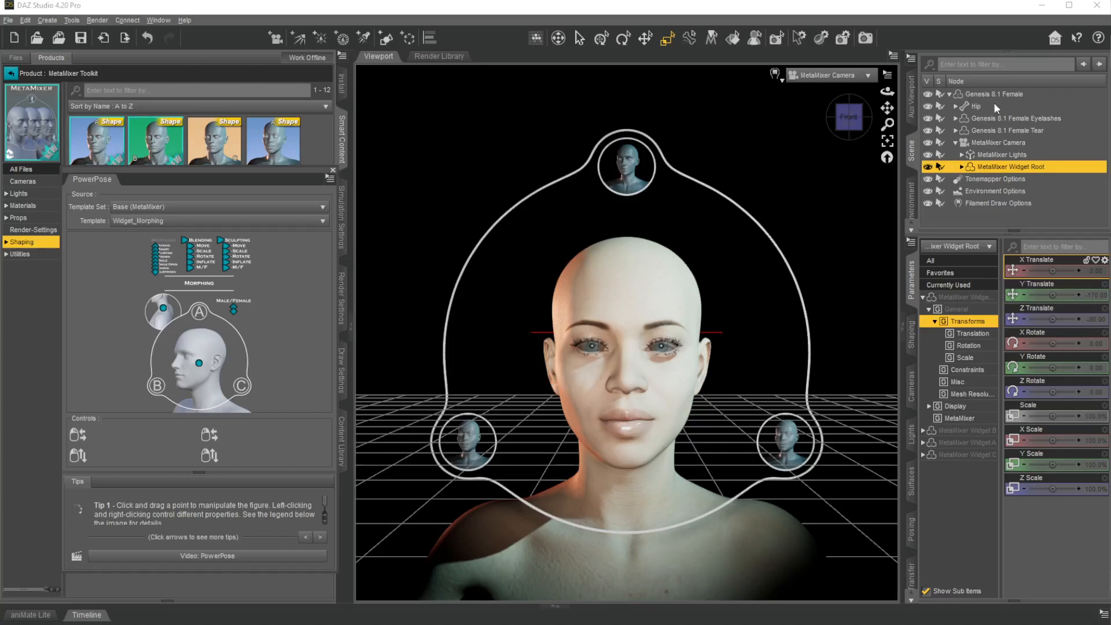
Select the Tear and Hip nodes, then reselect the MetaMixer widget in the Scene pane.
{"action": "left_click", "coordinate": [1005, 130]}
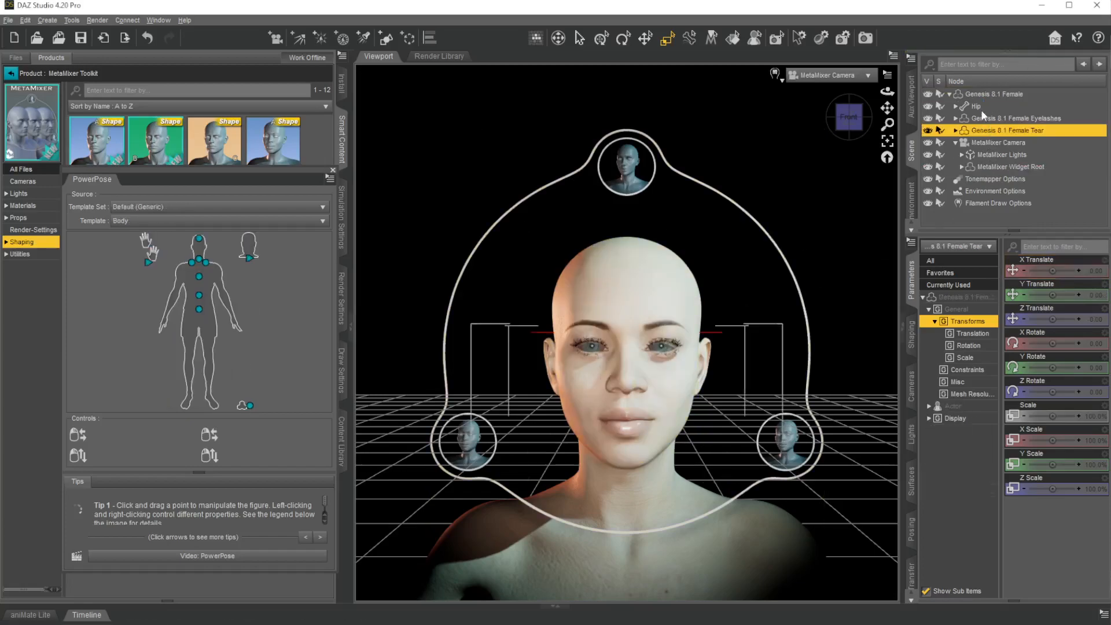
{"action": "left_click", "coordinate": [977, 105]}
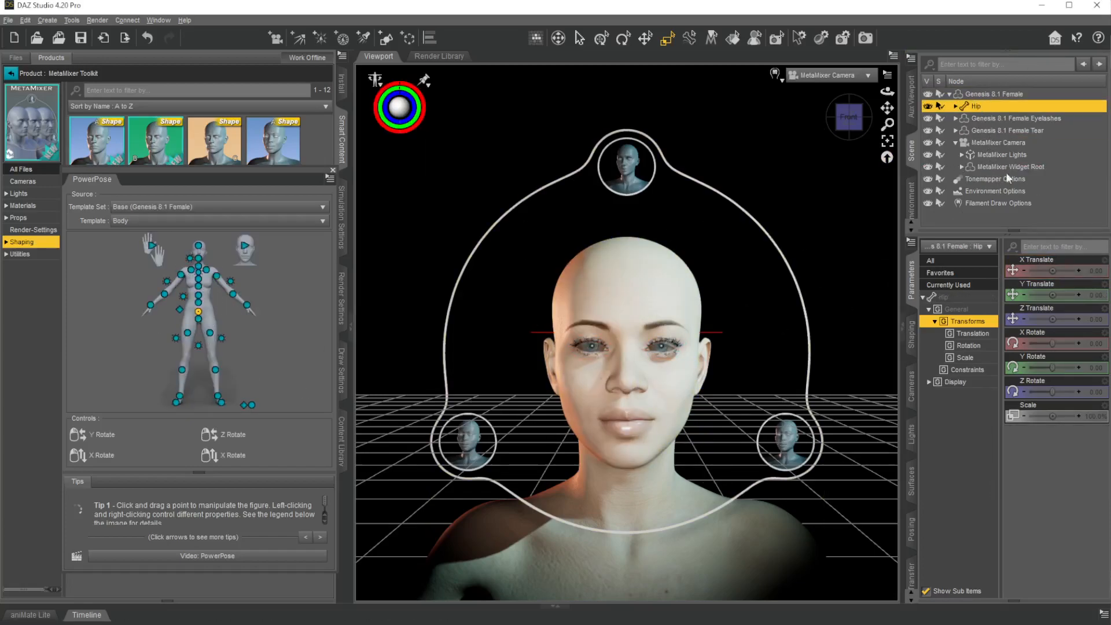
{"action": "left_click", "coordinate": [1007, 167]}
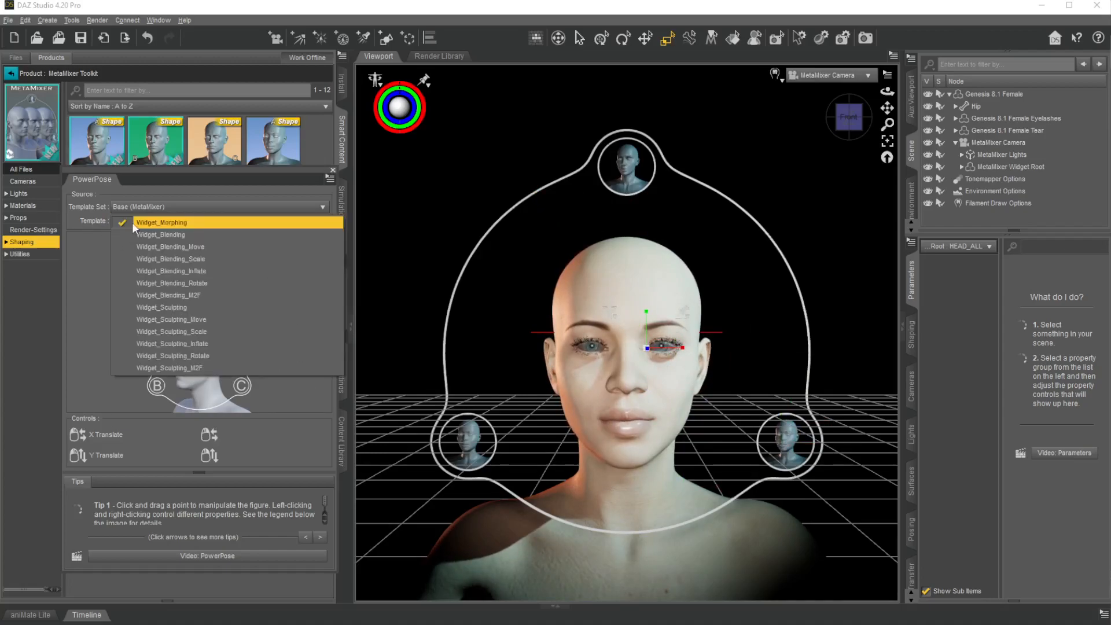
Use the Widget_Blending template to pick the ears, throat and nose controls, then list templates again.
{"action": "left_click", "coordinate": [160, 235]}
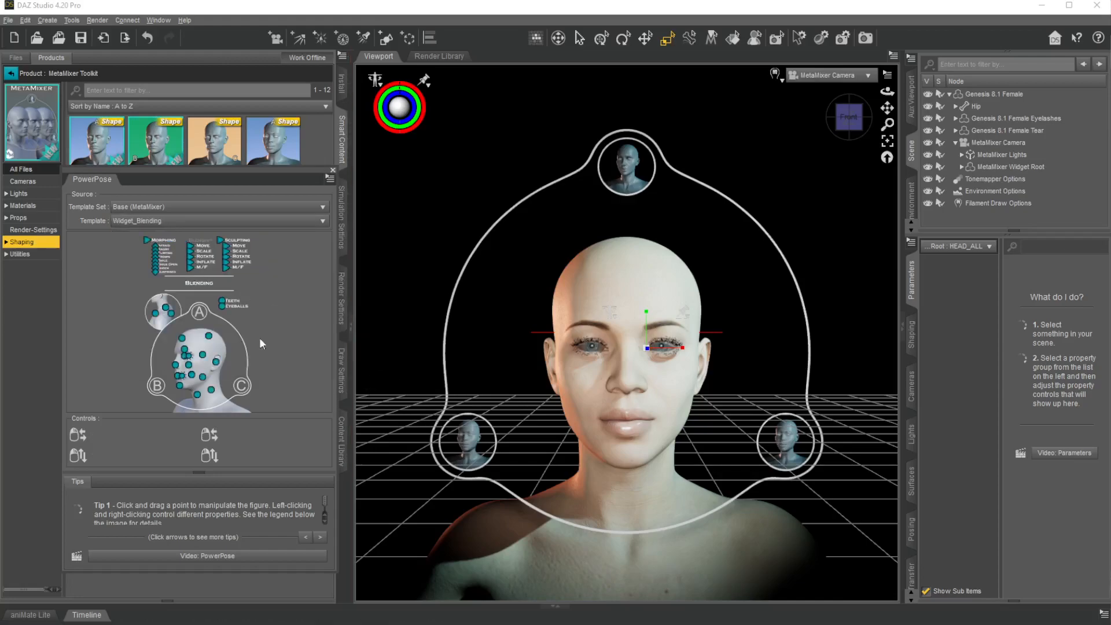
{"action": "left_click", "coordinate": [215, 361]}
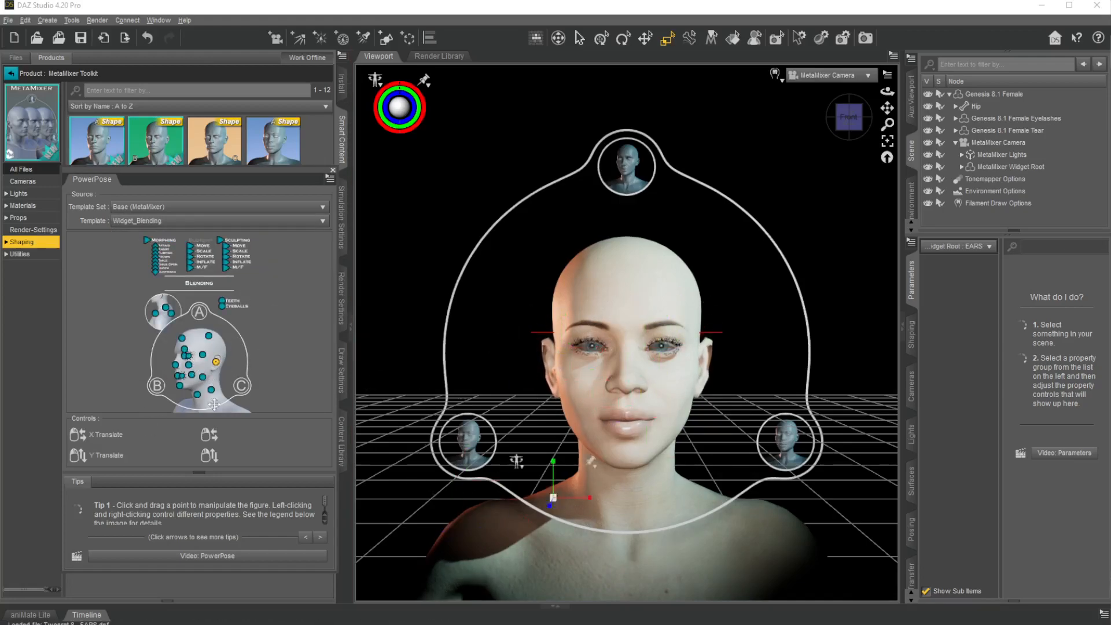
{"action": "left_click", "coordinate": [197, 394]}
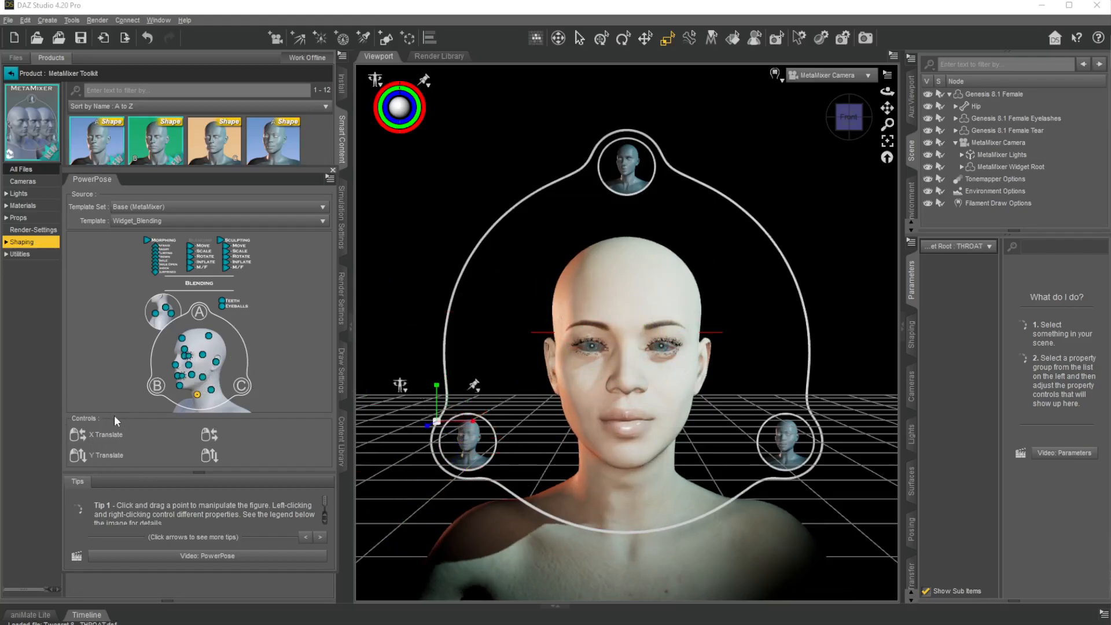
{"action": "left_click", "coordinate": [181, 337]}
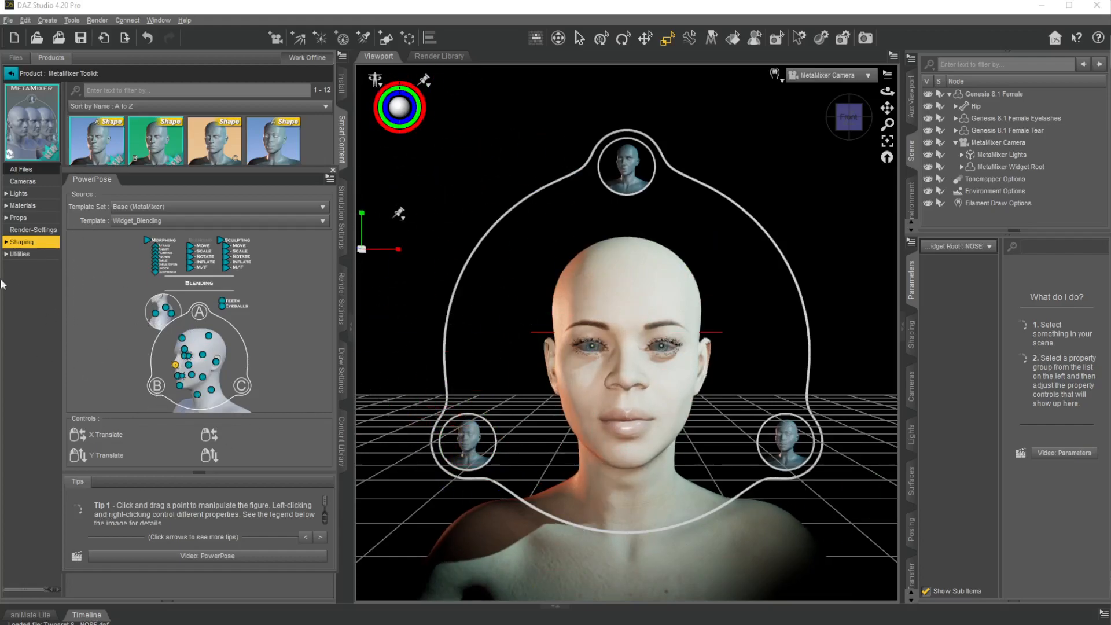
{"action": "left_click", "coordinate": [322, 219]}
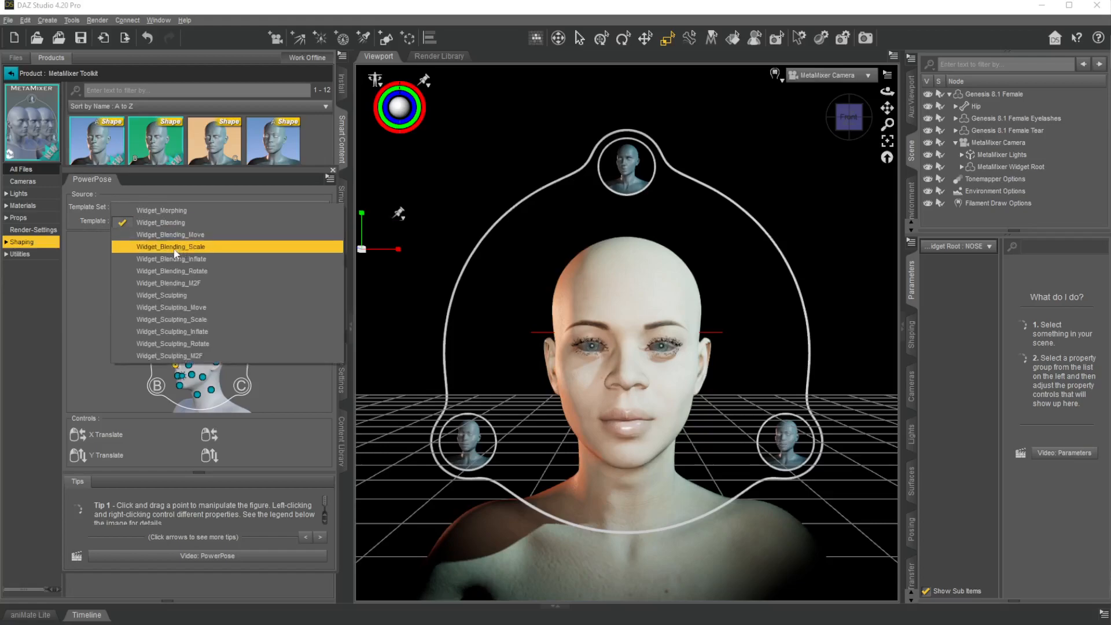
Switch to Widget_Blending_Scale and select the lower cheek scale control.
{"action": "left_click", "coordinate": [170, 245]}
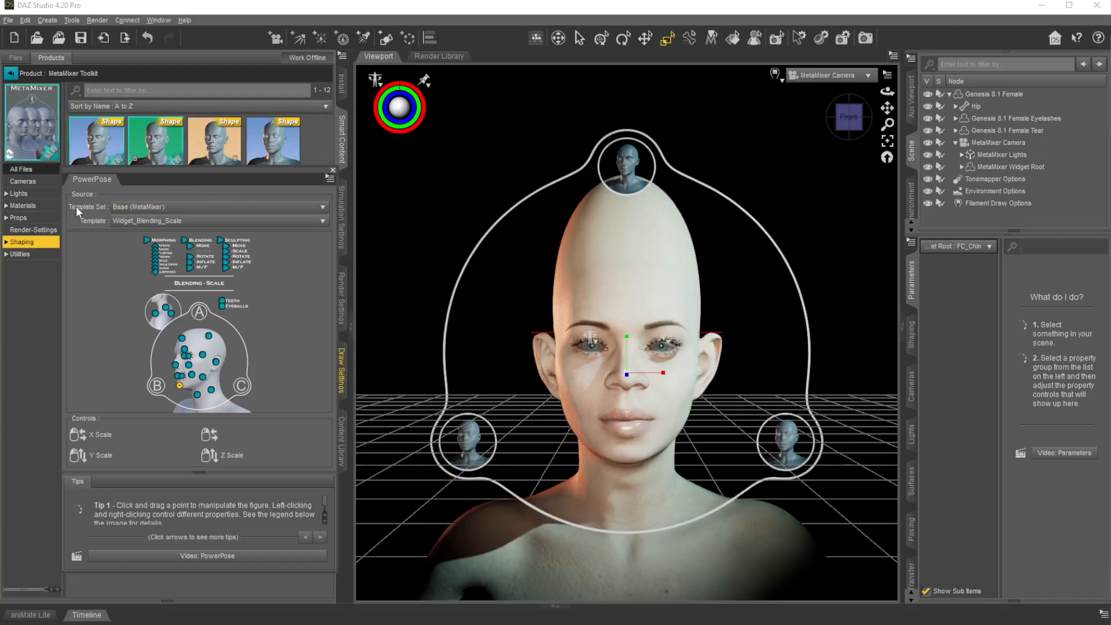
{"action": "left_click", "coordinate": [193, 373]}
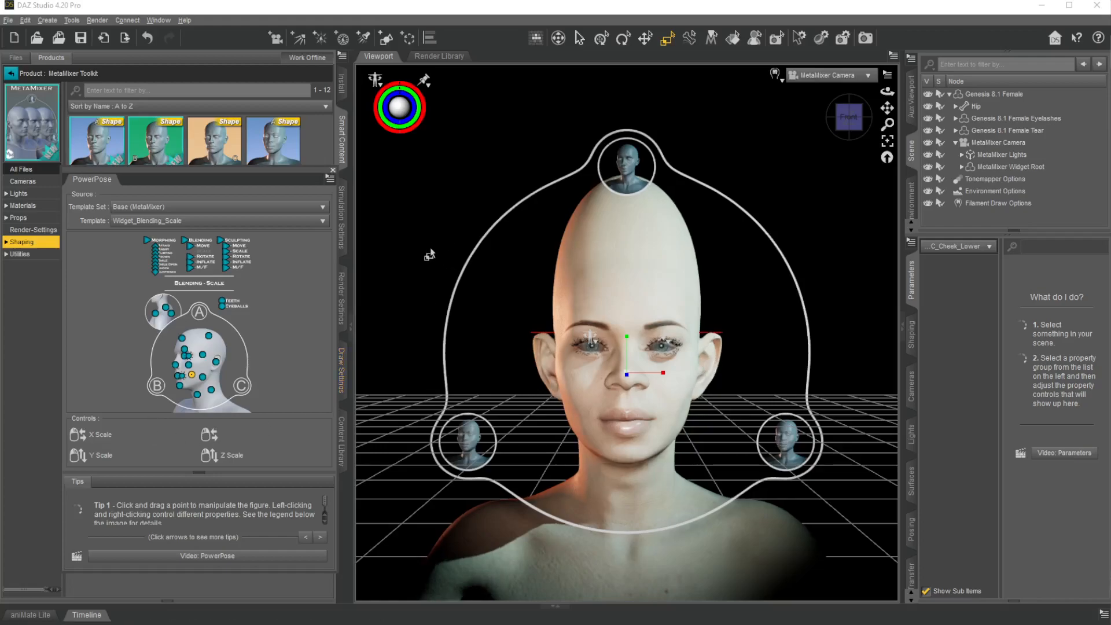
{"action": "mouse_move", "coordinate": [286, 278]}
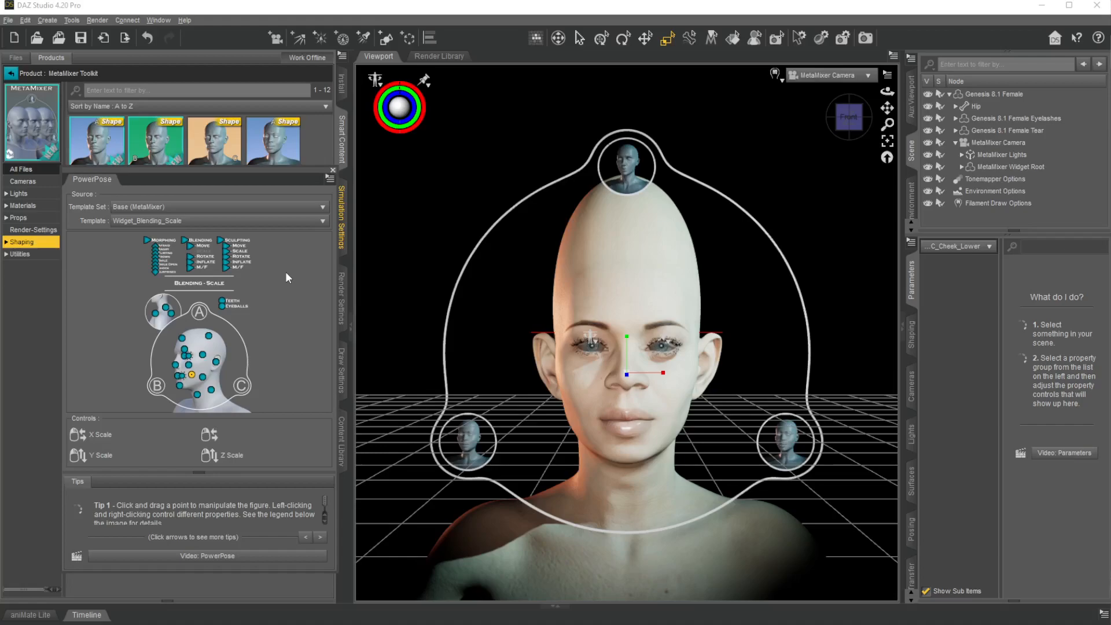
{"action": "mouse_move", "coordinate": [158, 164]}
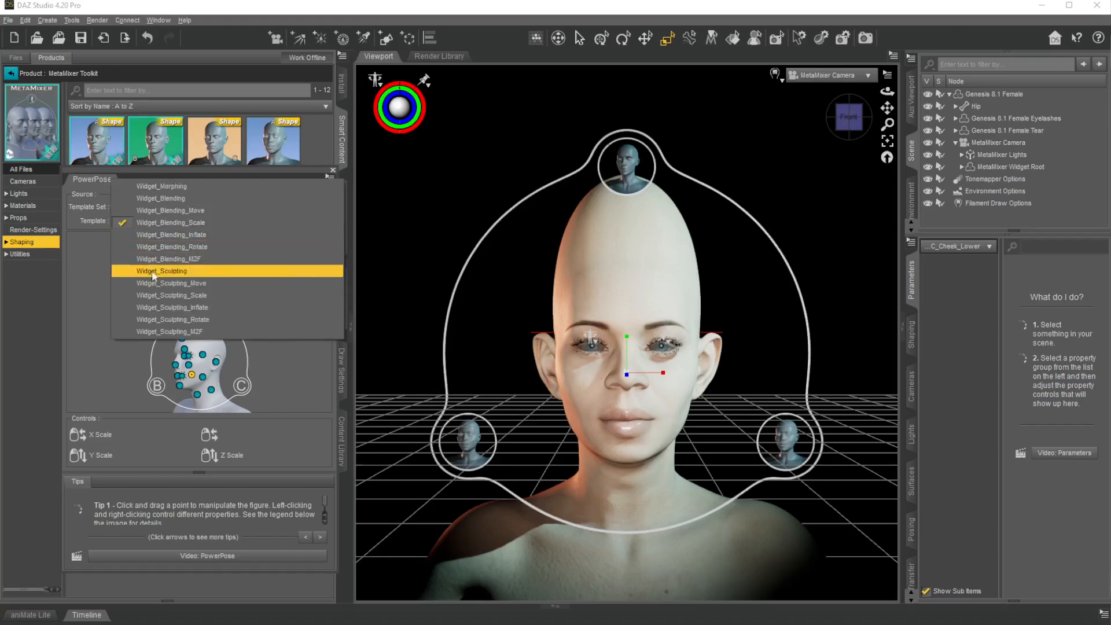
Use the Widget_Sculpting template to pick the ear helix and middle forehead controls, then list the MetaMixer props.
{"action": "left_click", "coordinate": [161, 270]}
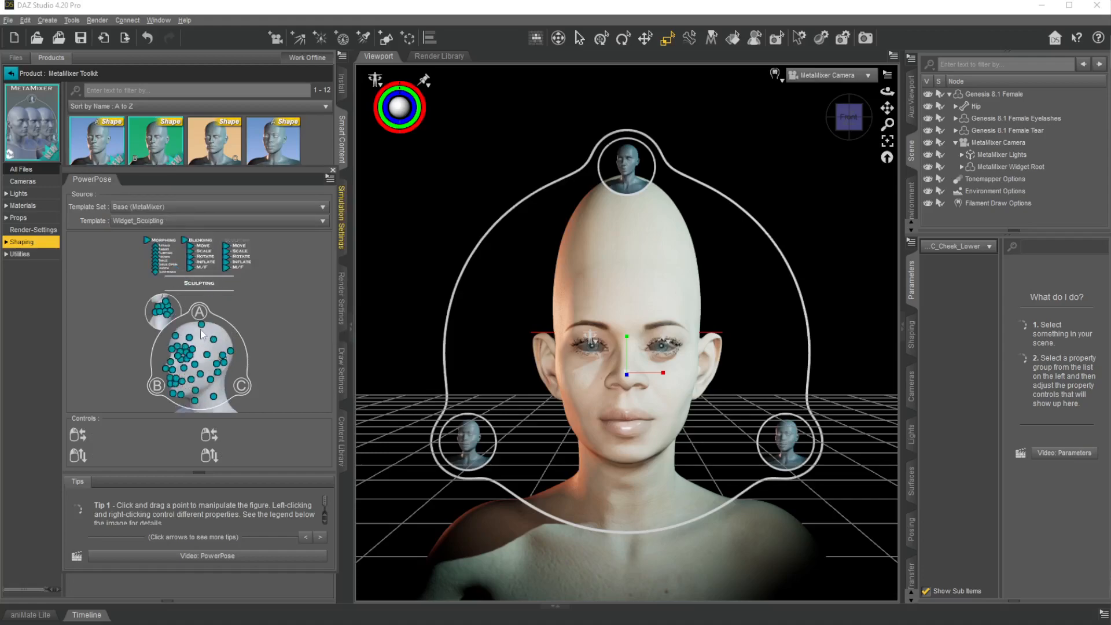
{"action": "left_click", "coordinate": [200, 331]}
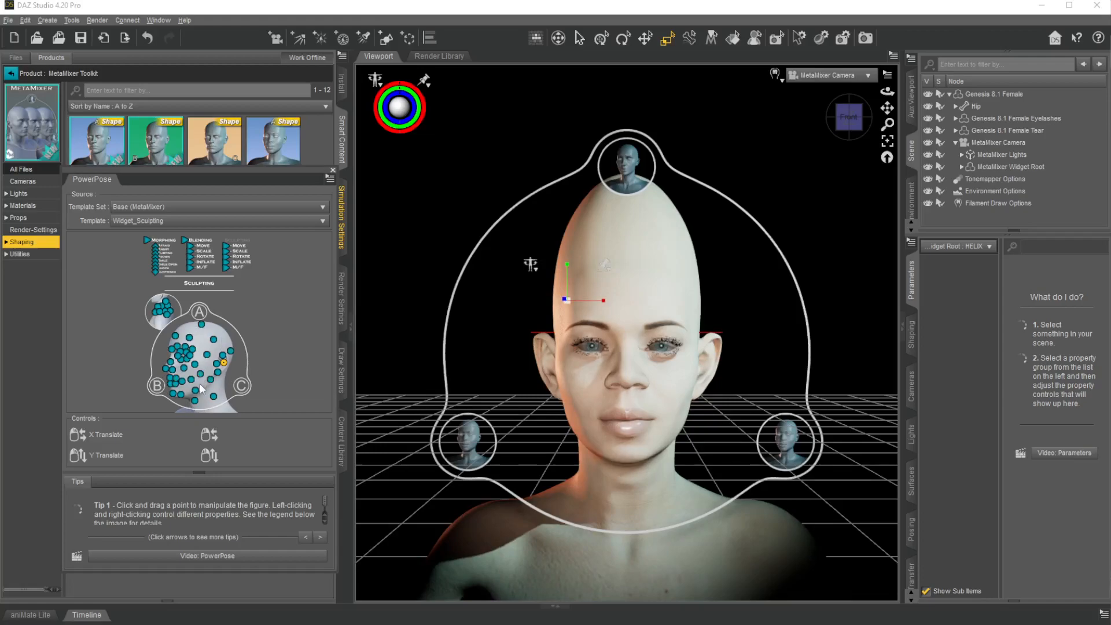
{"action": "left_click", "coordinate": [206, 359]}
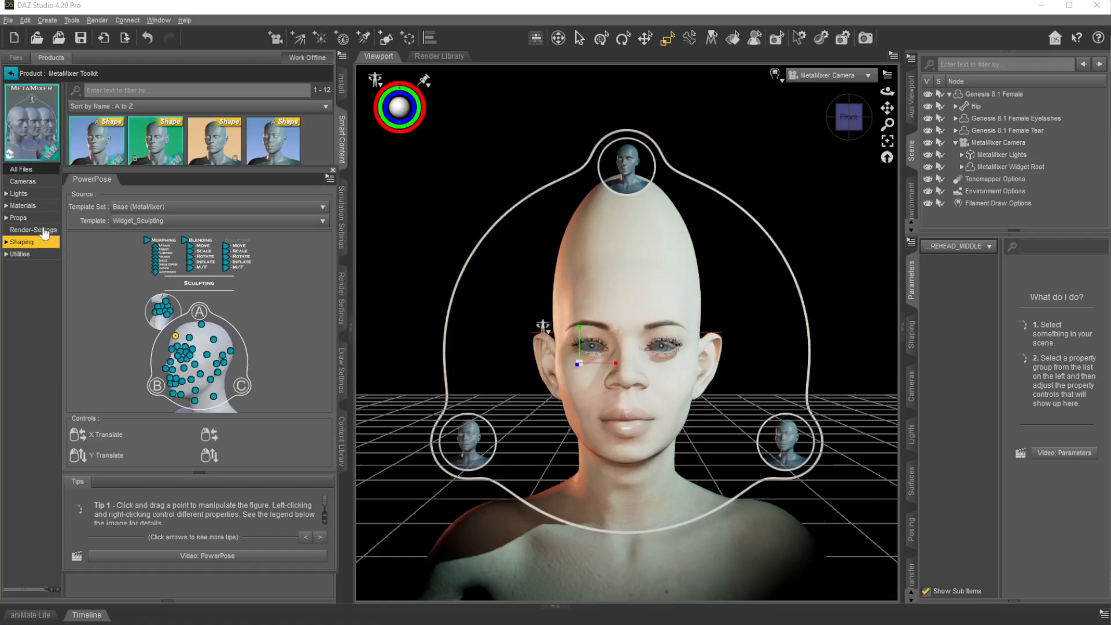
{"action": "mouse_move", "coordinate": [514, 246]}
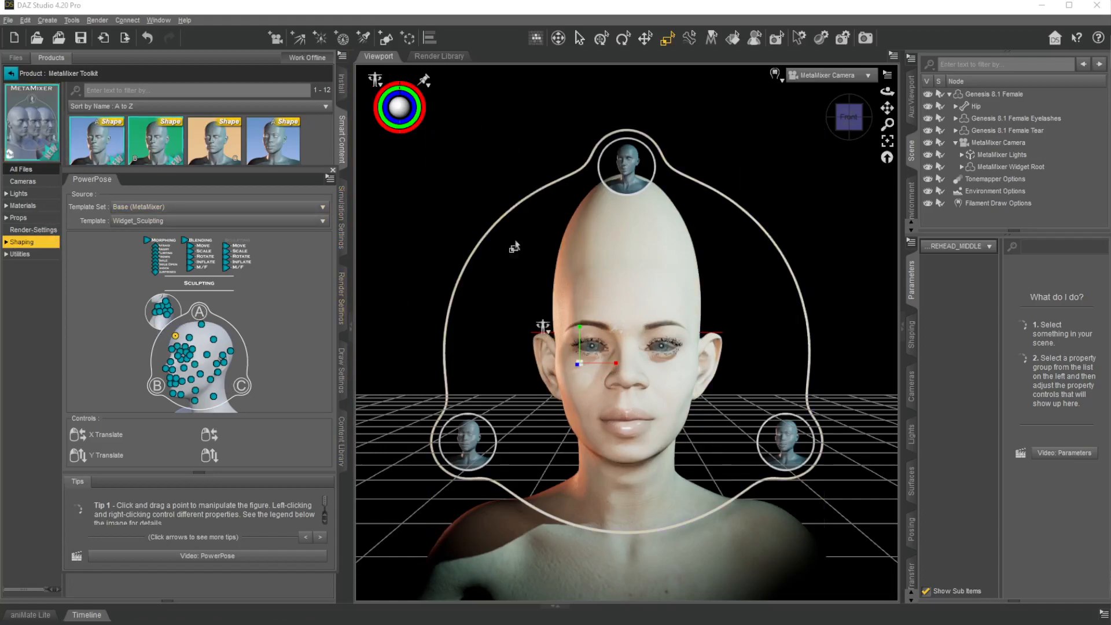
{"action": "left_click", "coordinate": [18, 218]}
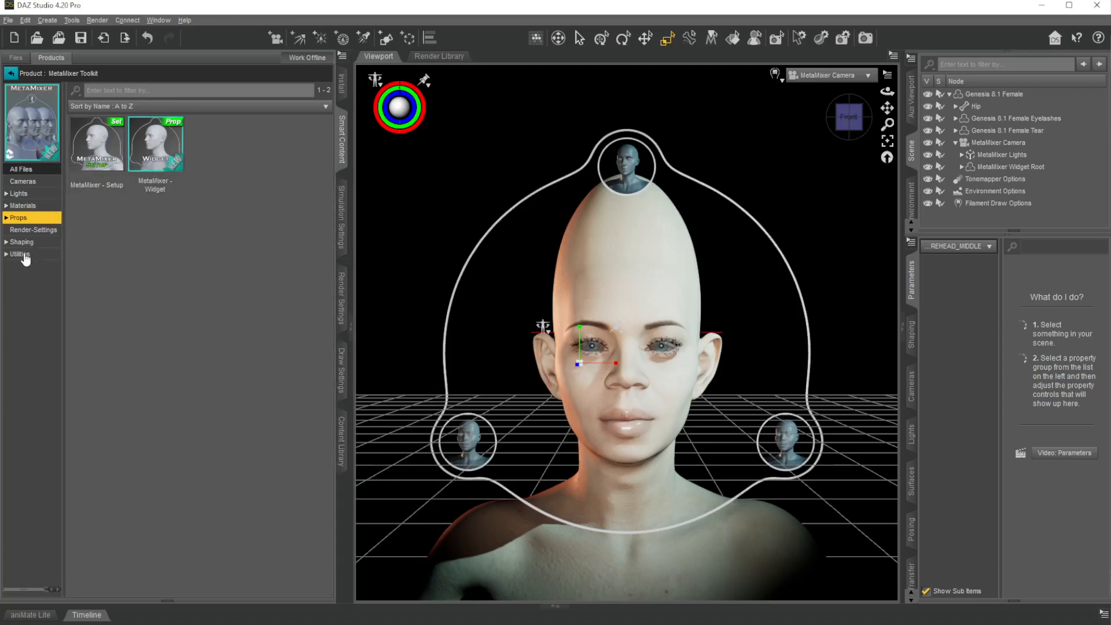
Show the MetaMixer shaping widget presets in the content library.
{"action": "left_click", "coordinate": [20, 243]}
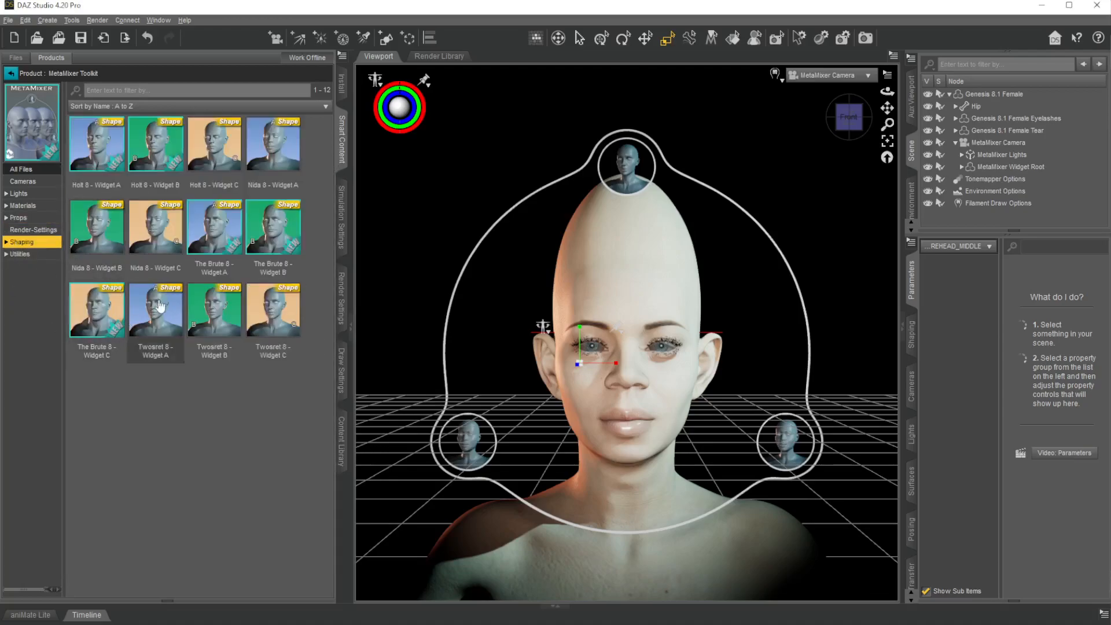
{"action": "mouse_move", "coordinate": [335, 418]}
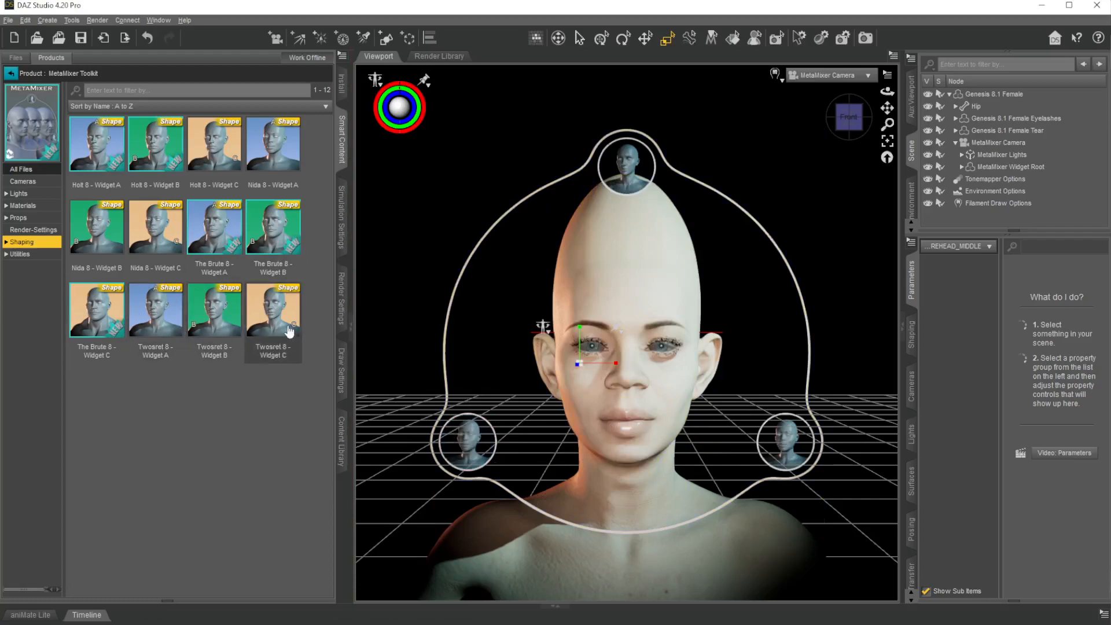
{"action": "mouse_move", "coordinate": [97, 321]}
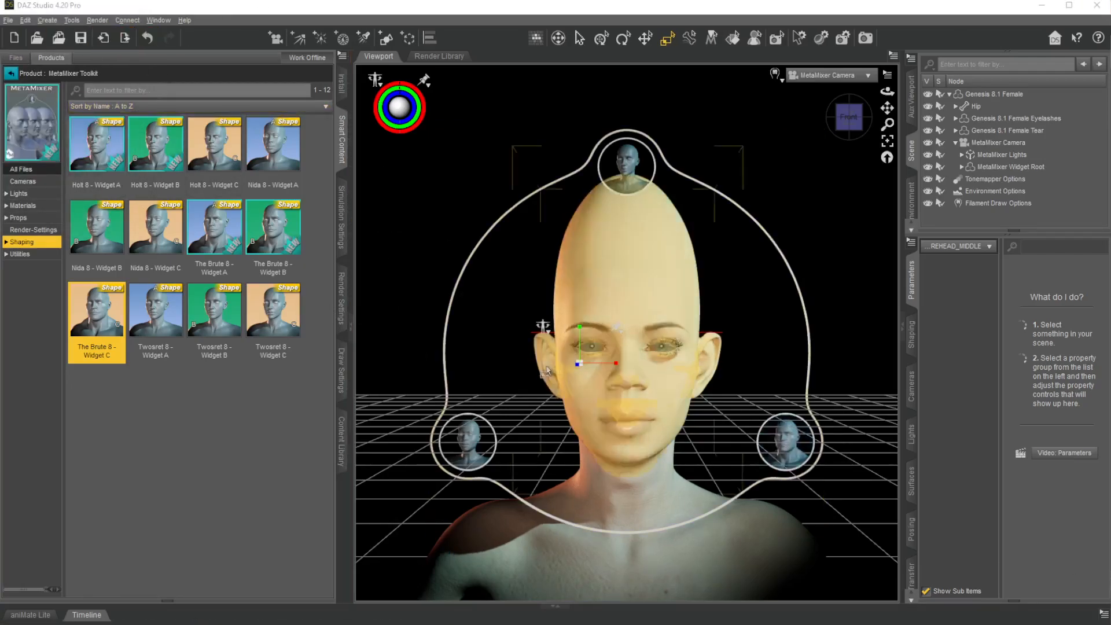
Bring PowerPose back from the Window menu and switch its template to MetaMixer Widget_Morphing.
{"action": "left_click", "coordinate": [159, 19]}
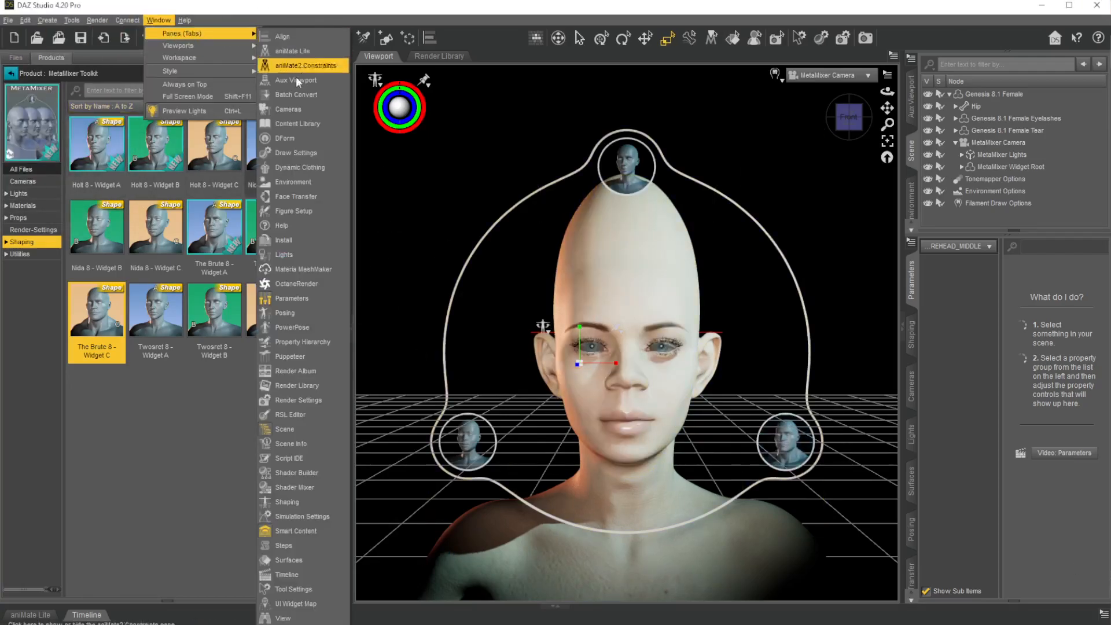
{"action": "mouse_move", "coordinate": [293, 399]}
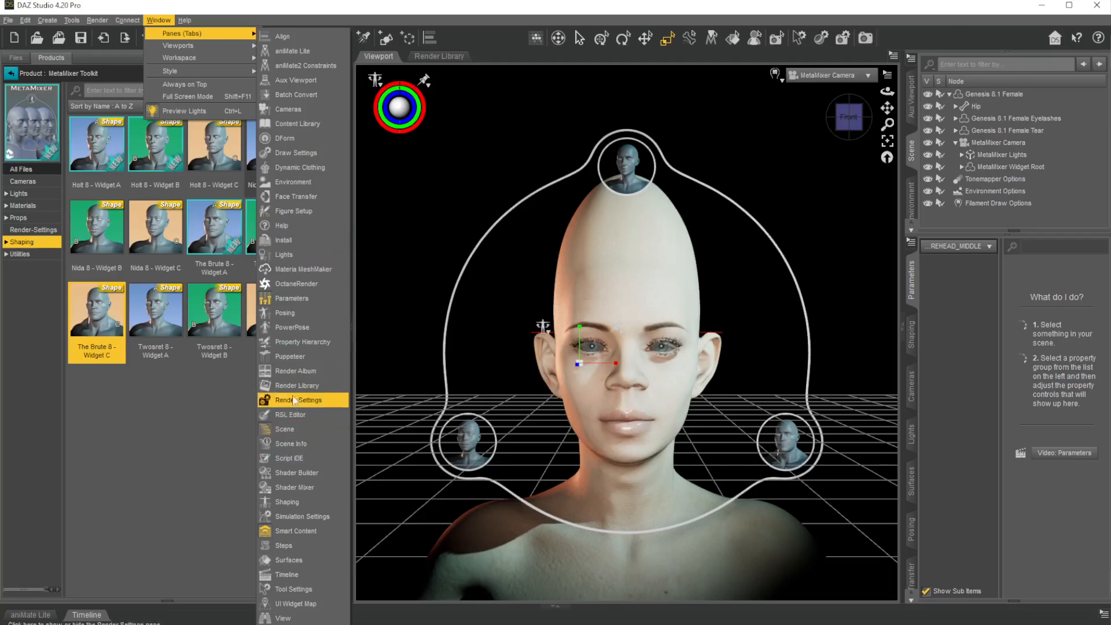
{"action": "left_click", "coordinate": [292, 326]}
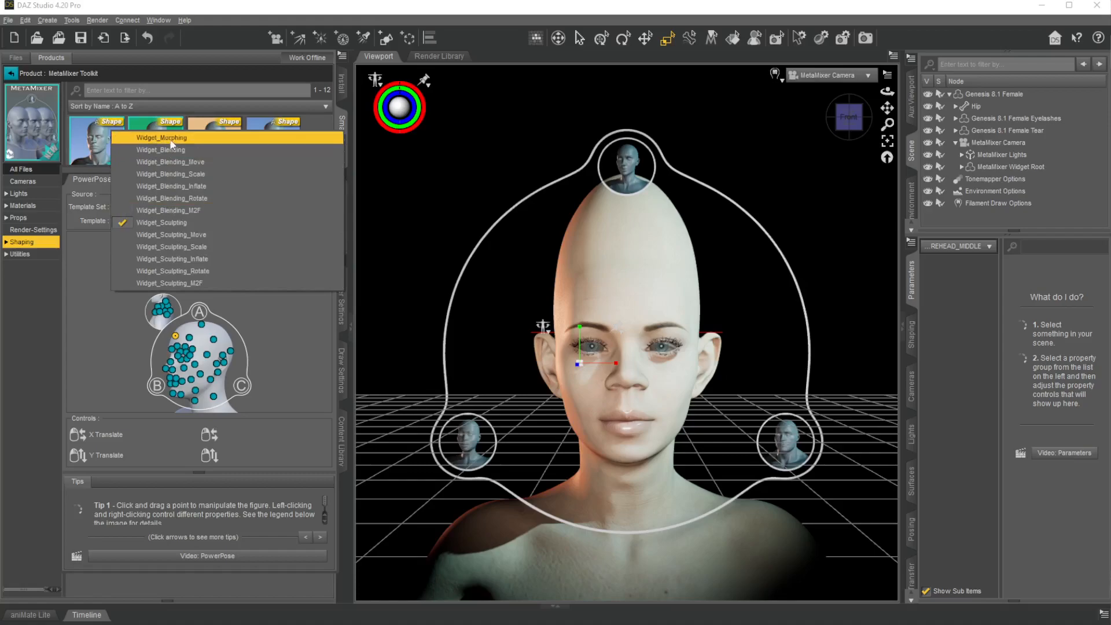
{"action": "left_click", "coordinate": [160, 138]}
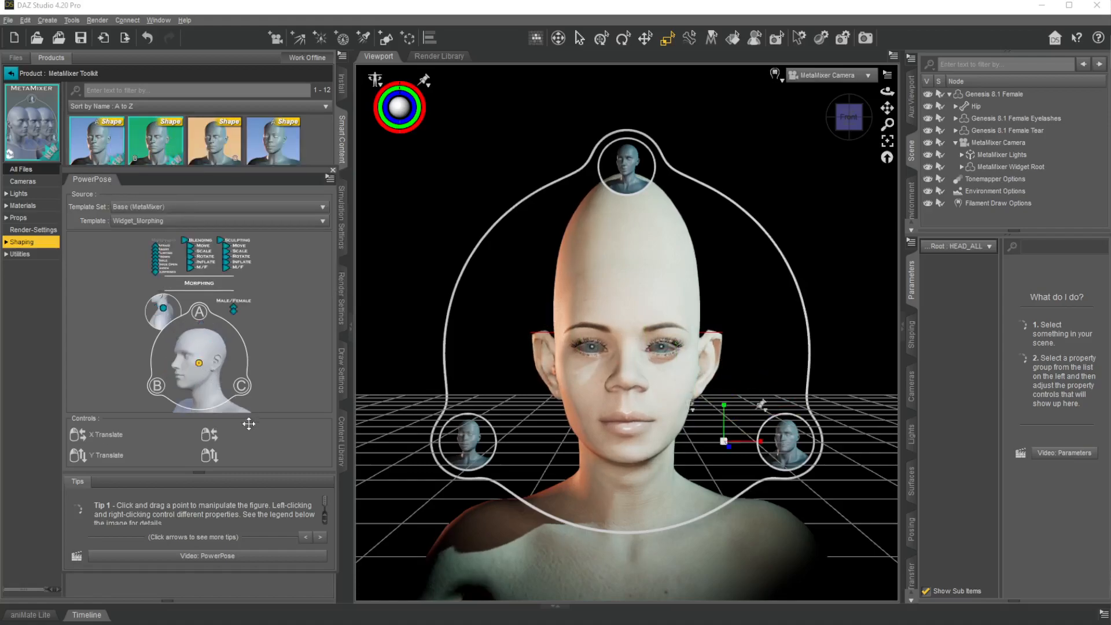